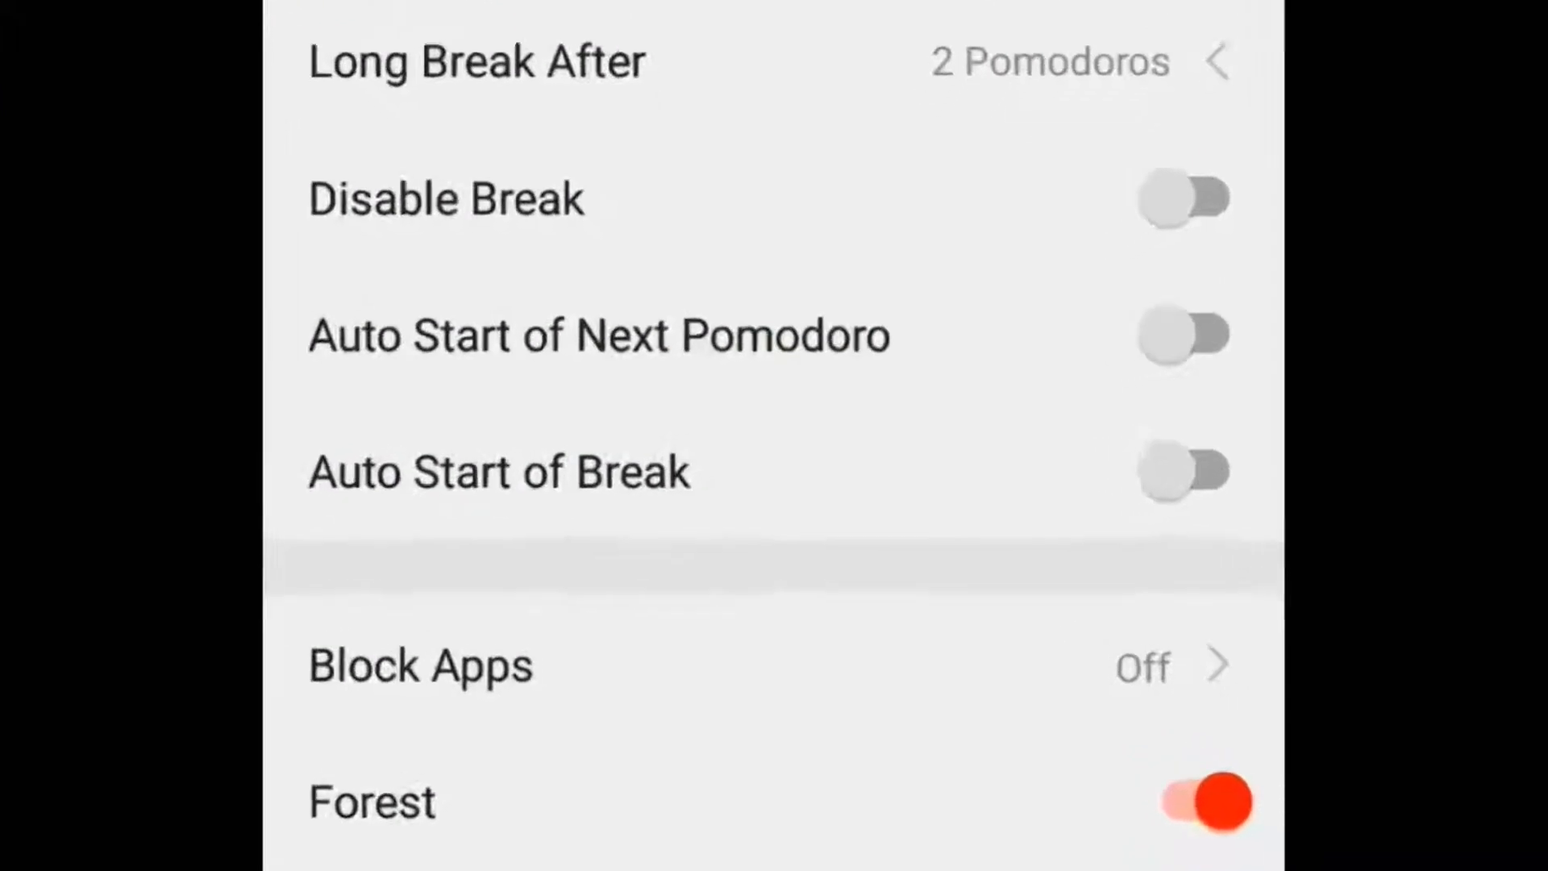
- Switch on Block Apps in Settings, then dismiss YouTube's stop-using-this-app warning
{"action": "scroll", "scroll_direction": "down", "scroll_amount": 3}
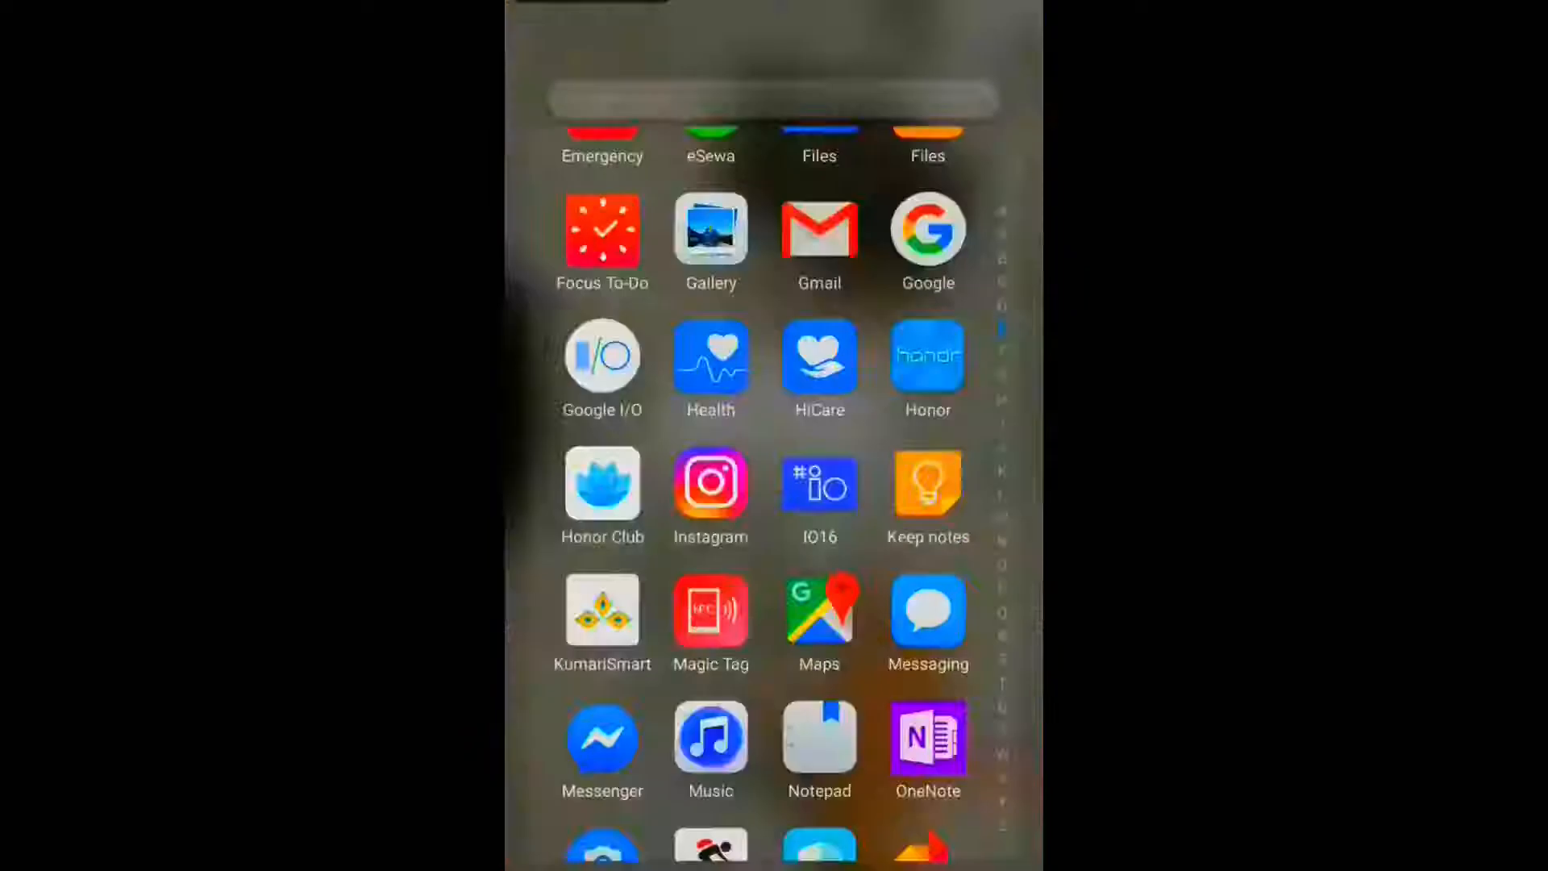
{"action": "scroll", "scroll_direction": "down", "scroll_amount": 3}
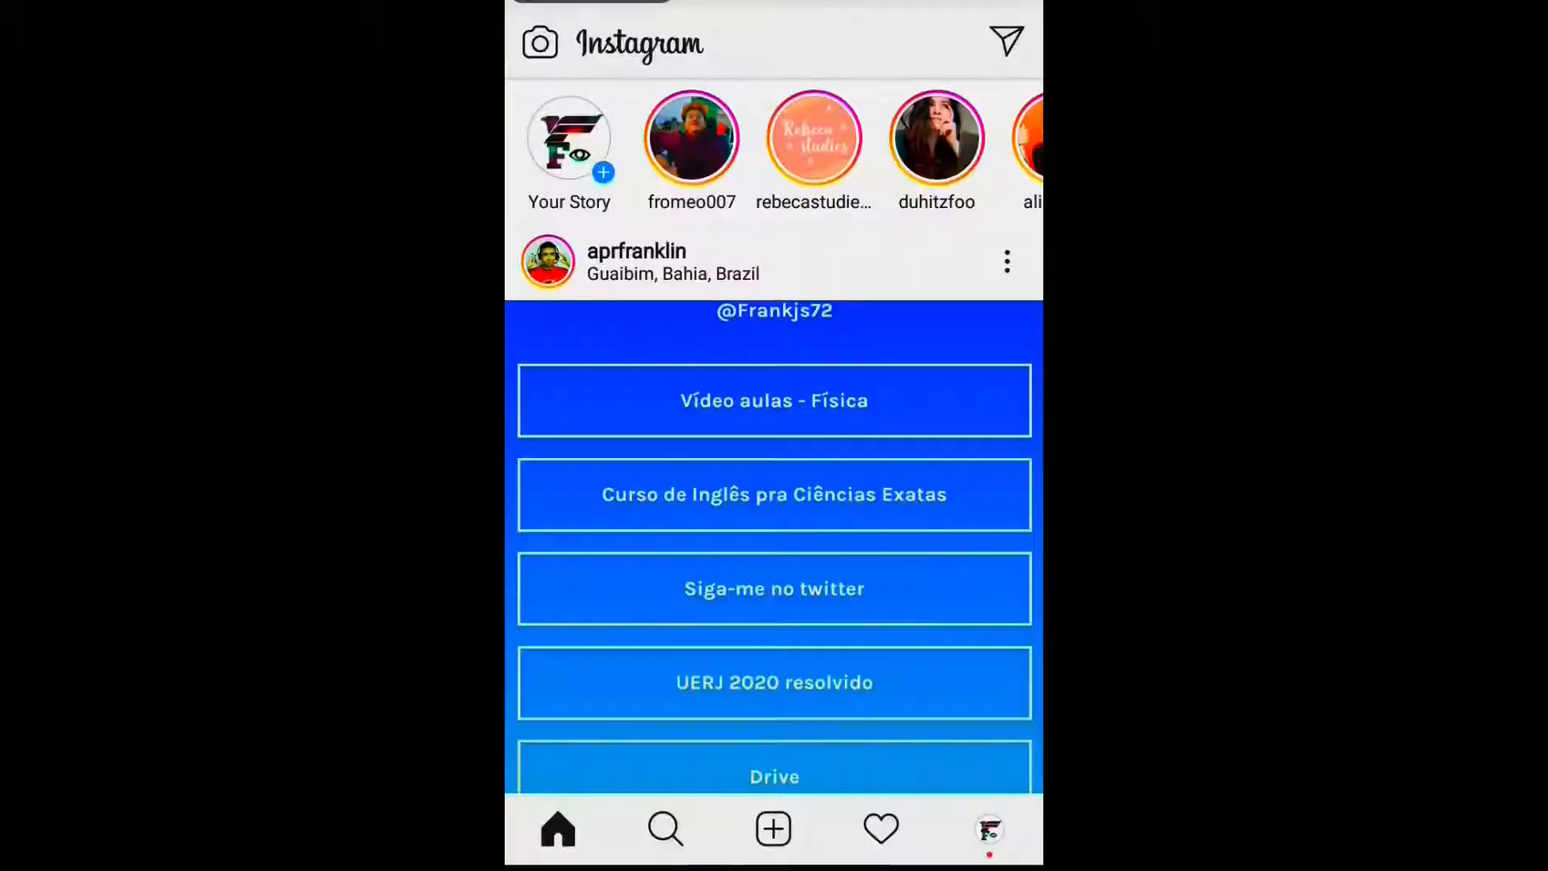
{"action": "scroll", "scroll_direction": "down", "scroll_amount": 3}
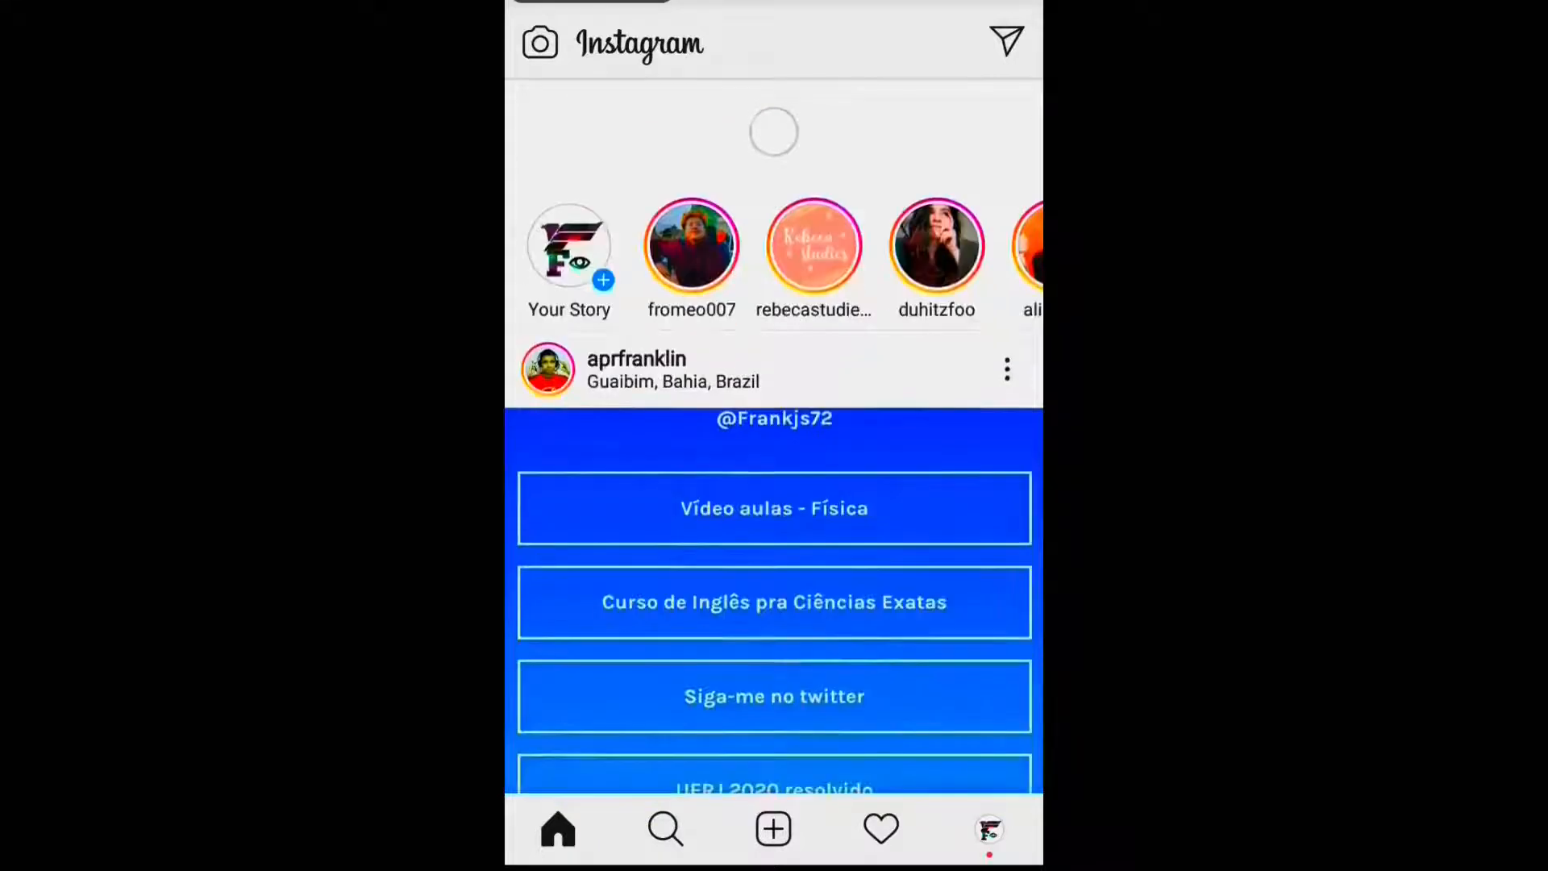
{"action": "scroll", "scroll_direction": "down", "scroll_amount": 3}
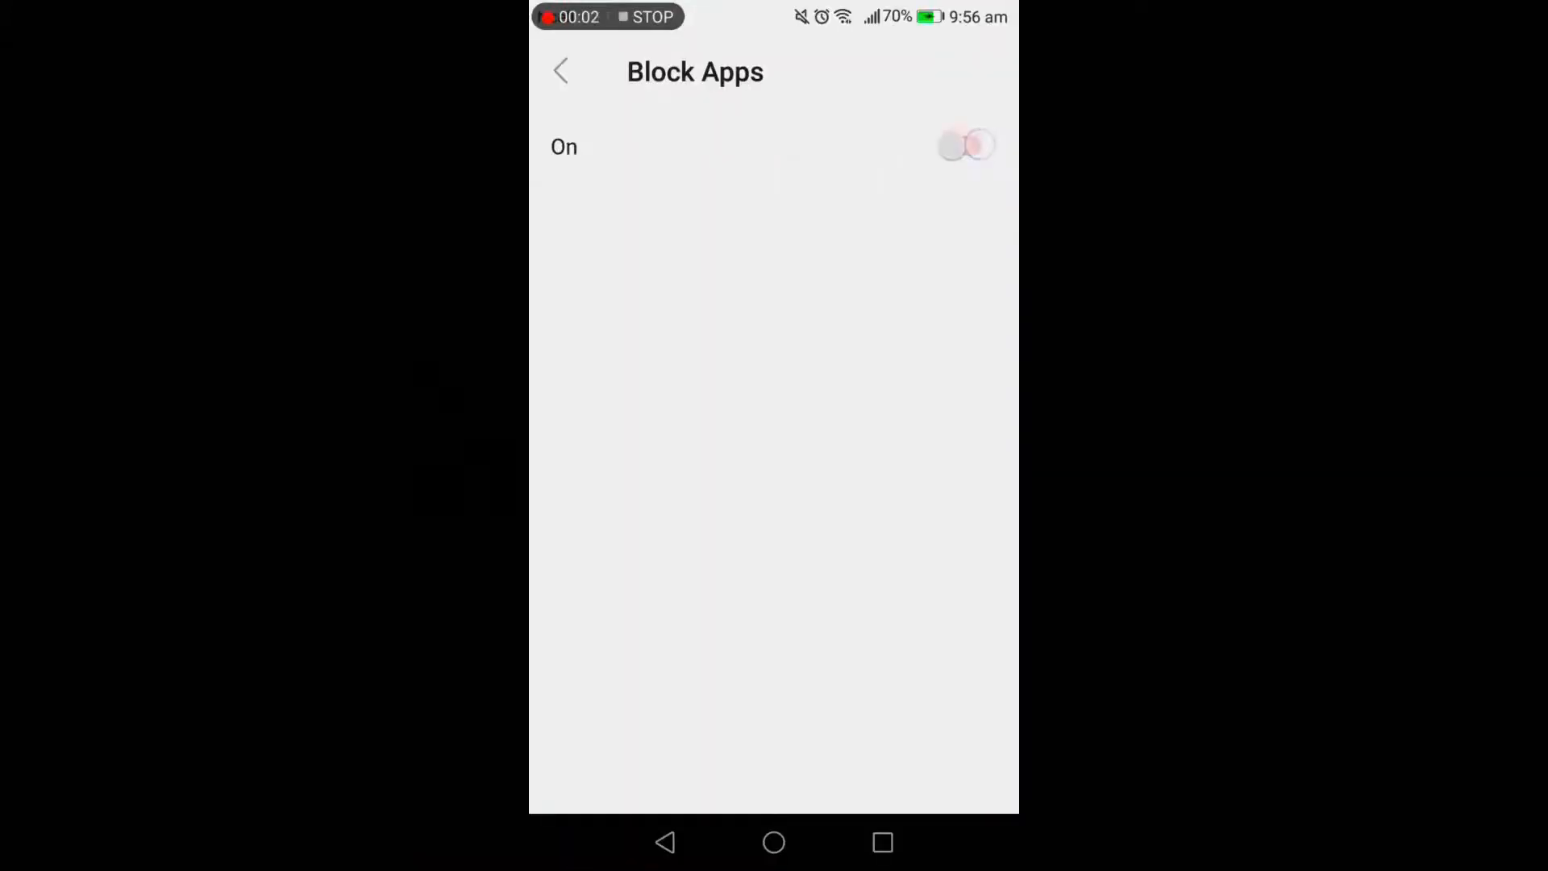
{"action": "left_click", "coordinate": [967, 146]}
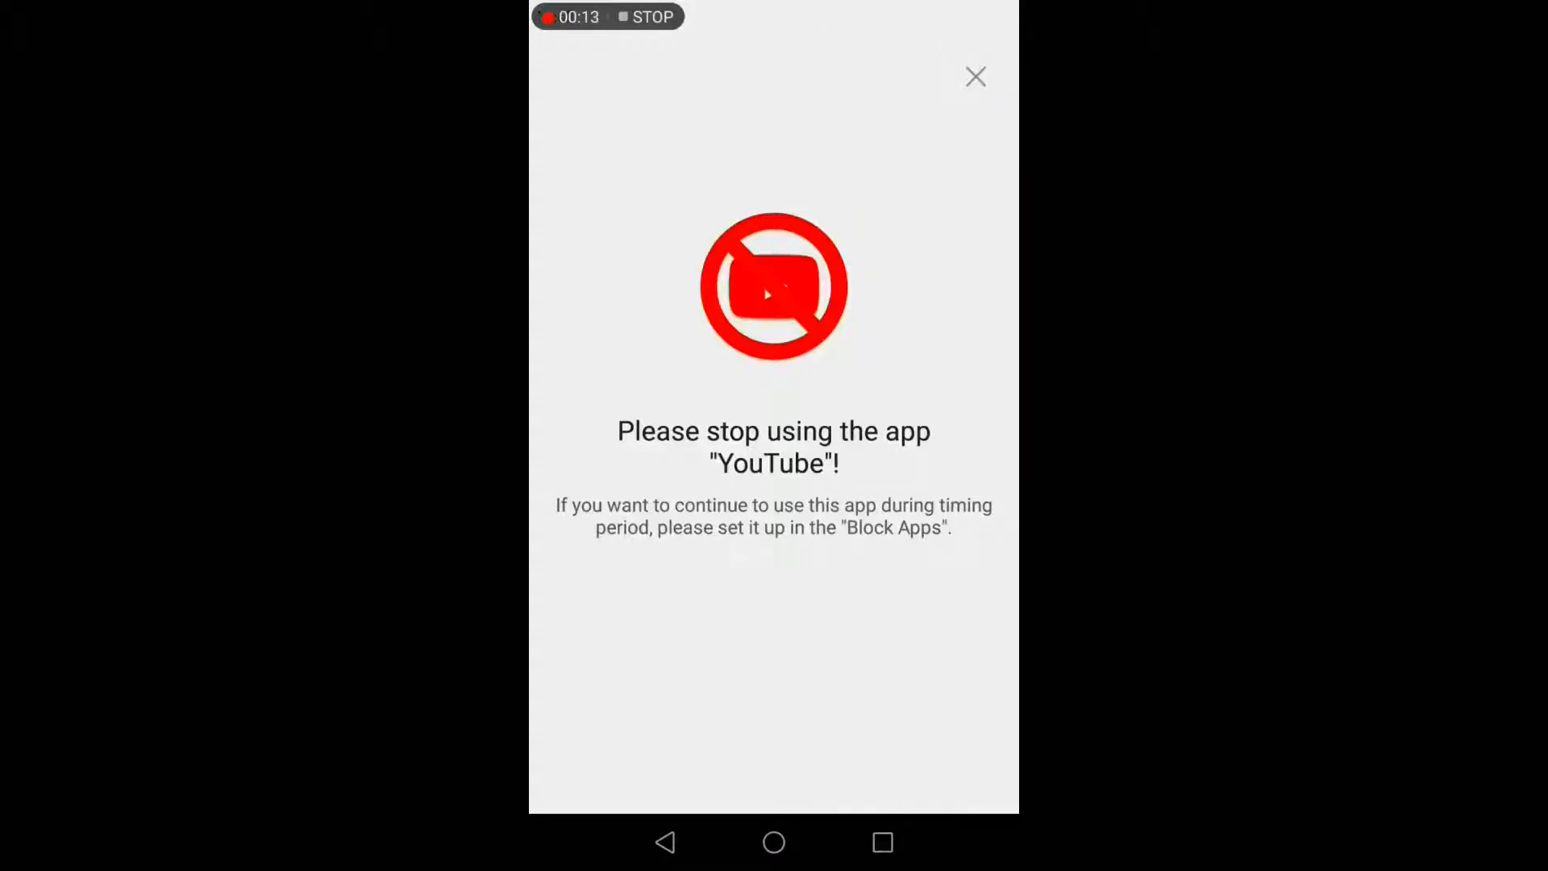
{"action": "left_click", "coordinate": [976, 78]}
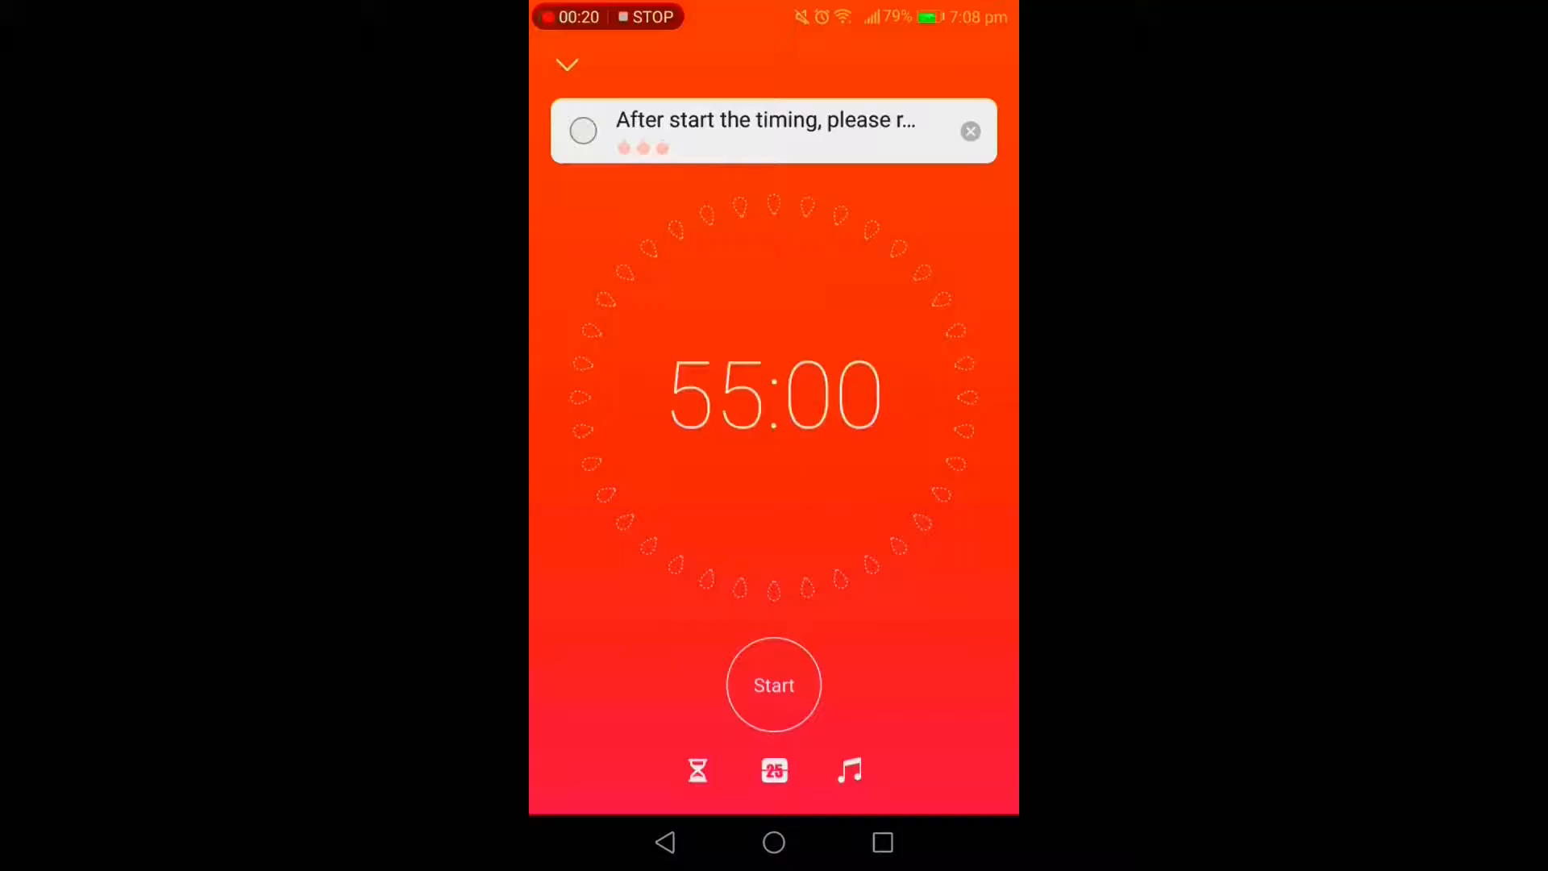
- Preview the Tic-tac white noise, then set white noise back to None
{"action": "left_click", "coordinate": [849, 771]}
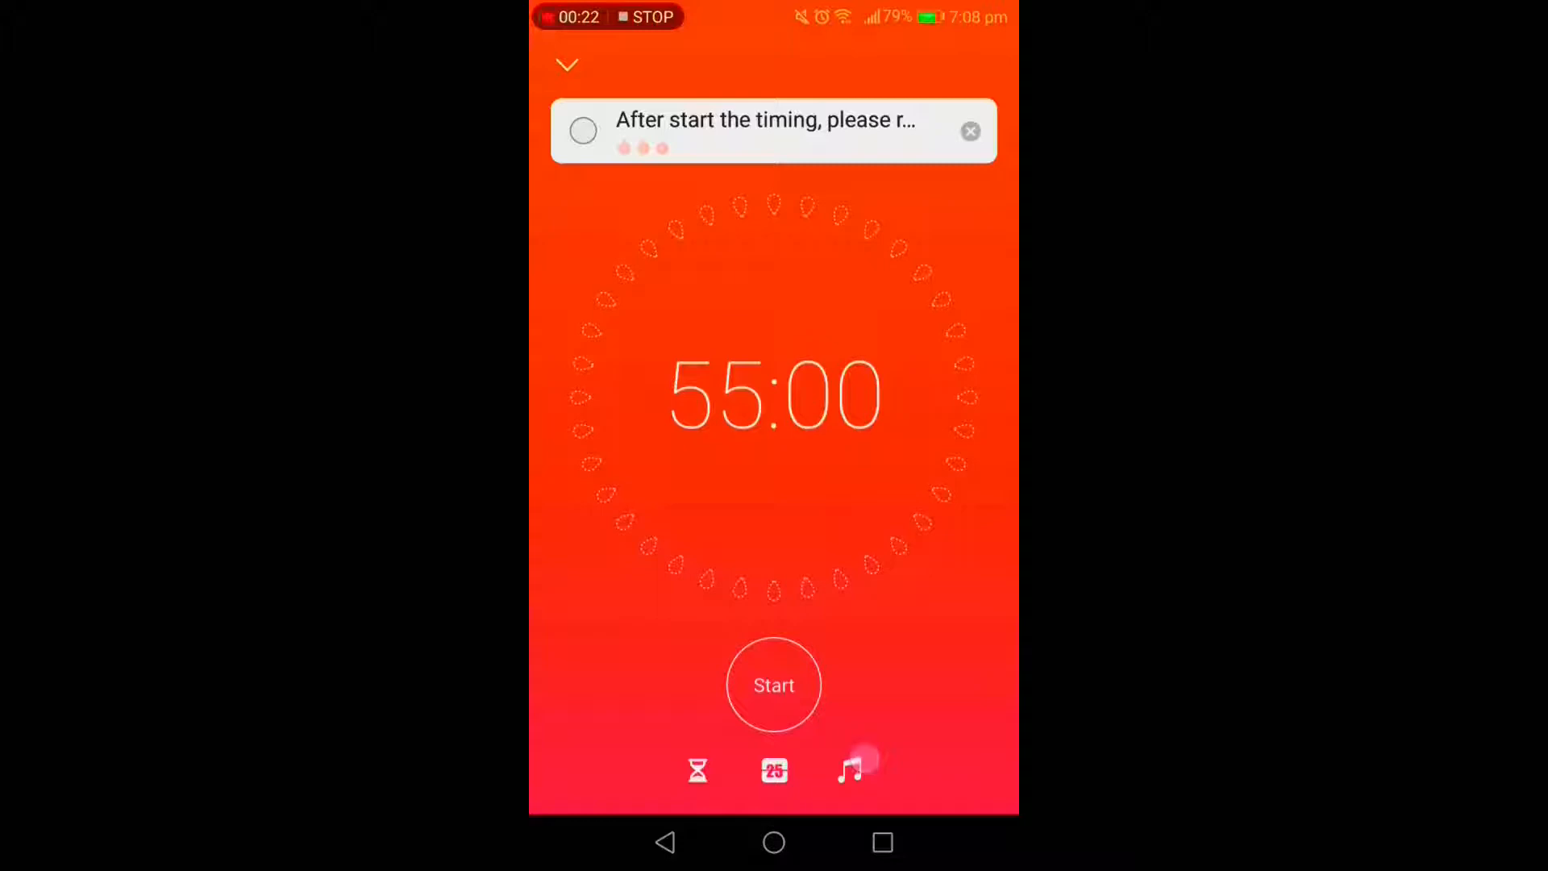
{"action": "left_click", "coordinate": [850, 770]}
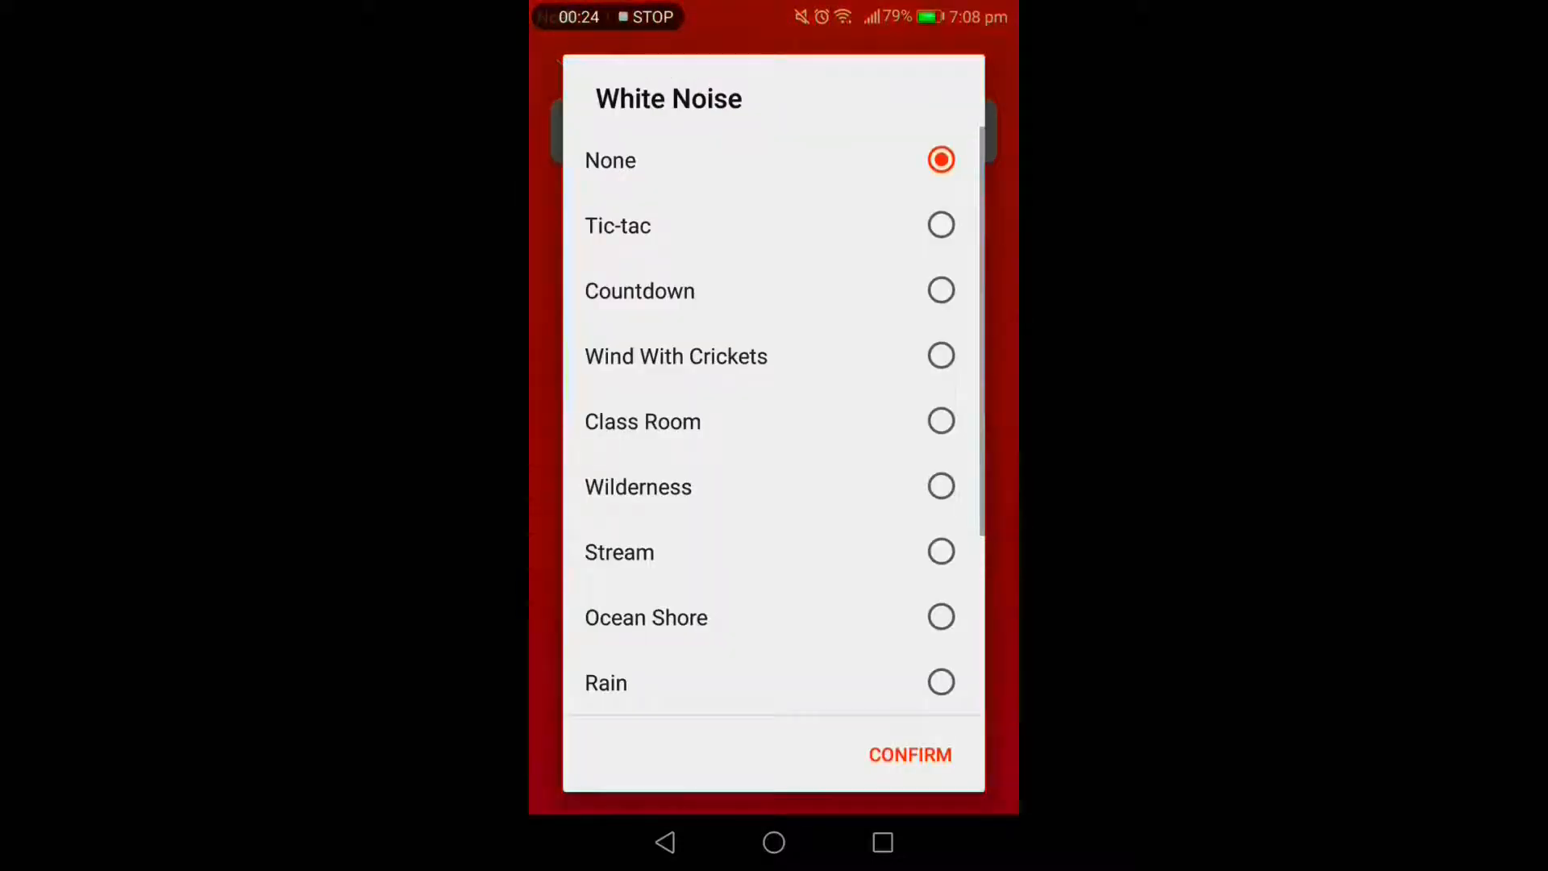
{"action": "left_click", "coordinate": [941, 225]}
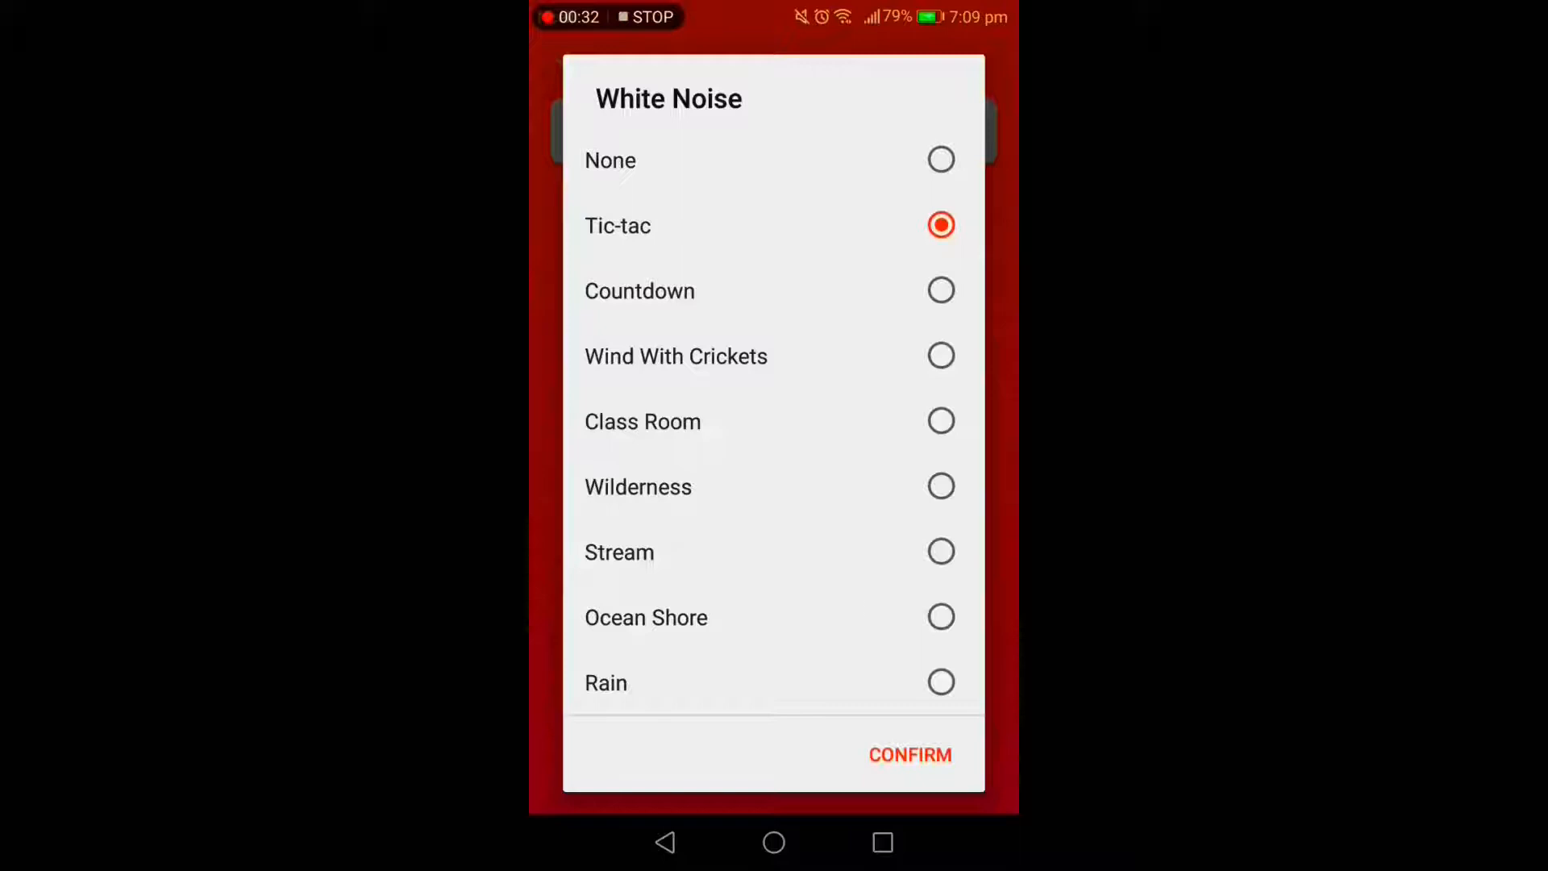
{"action": "scroll", "scroll_direction": "down", "scroll_amount": 3}
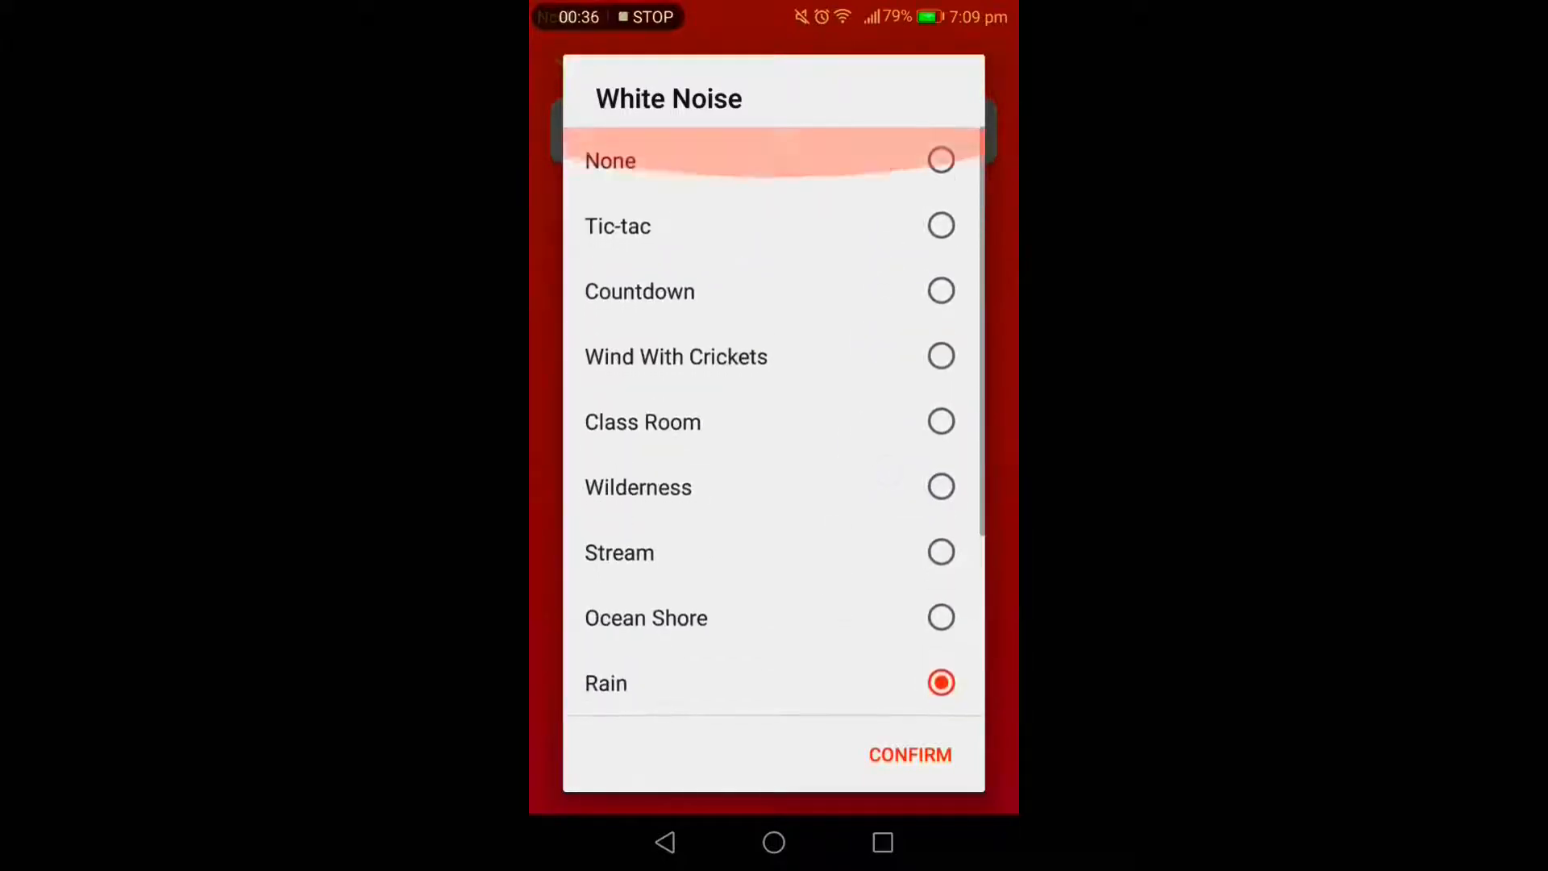
{"action": "left_click", "coordinate": [909, 755]}
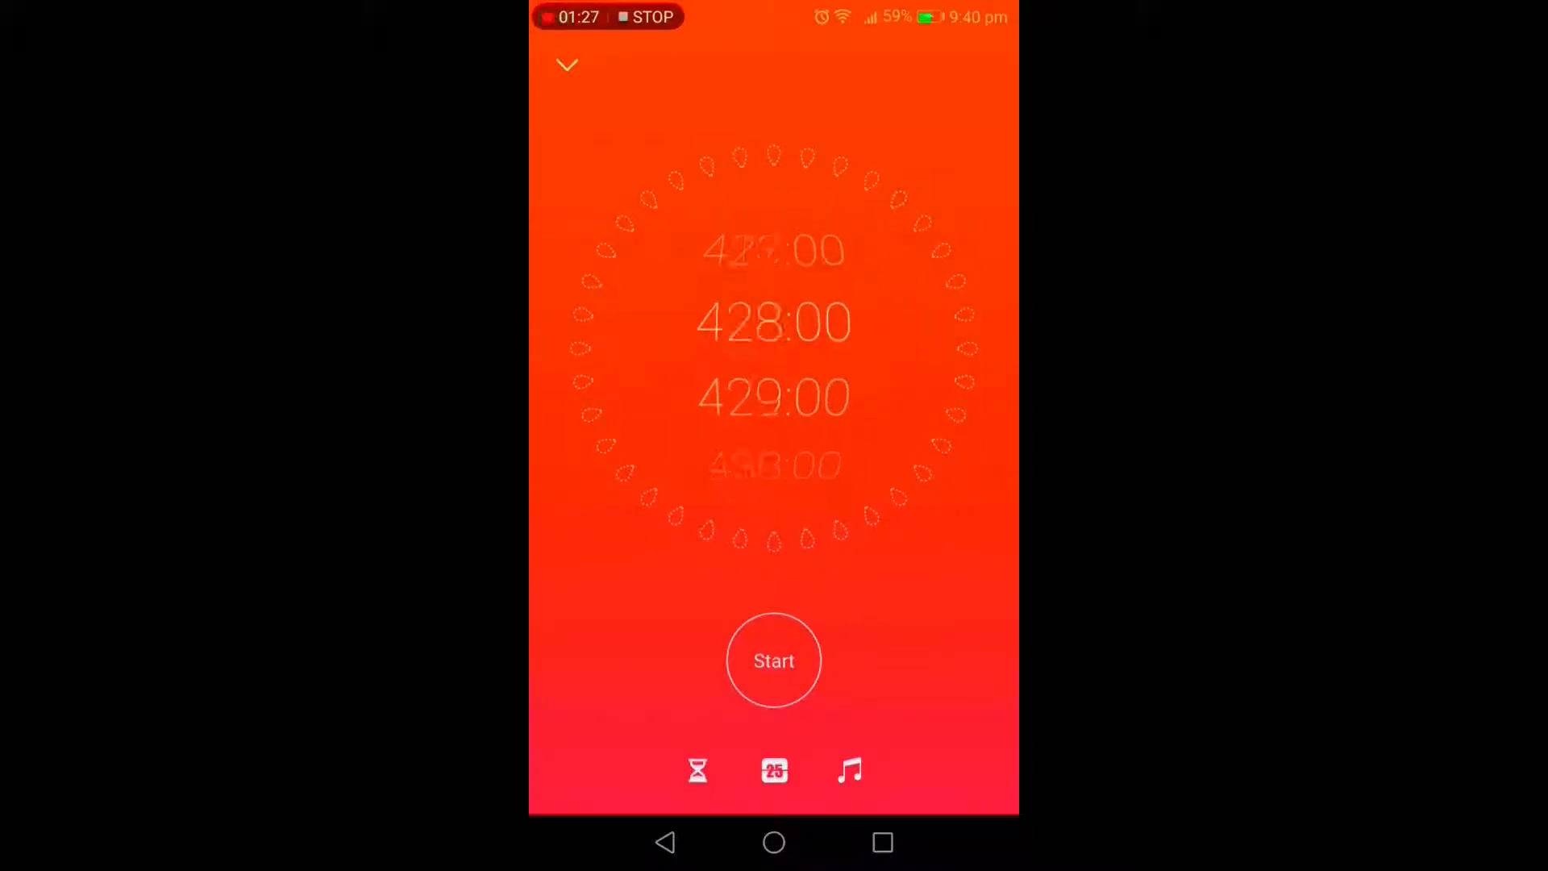
- Swipe the timer digits up to a long duration of about 428:00
{"action": "scroll", "scroll_direction": "down", "scroll_amount": 3}
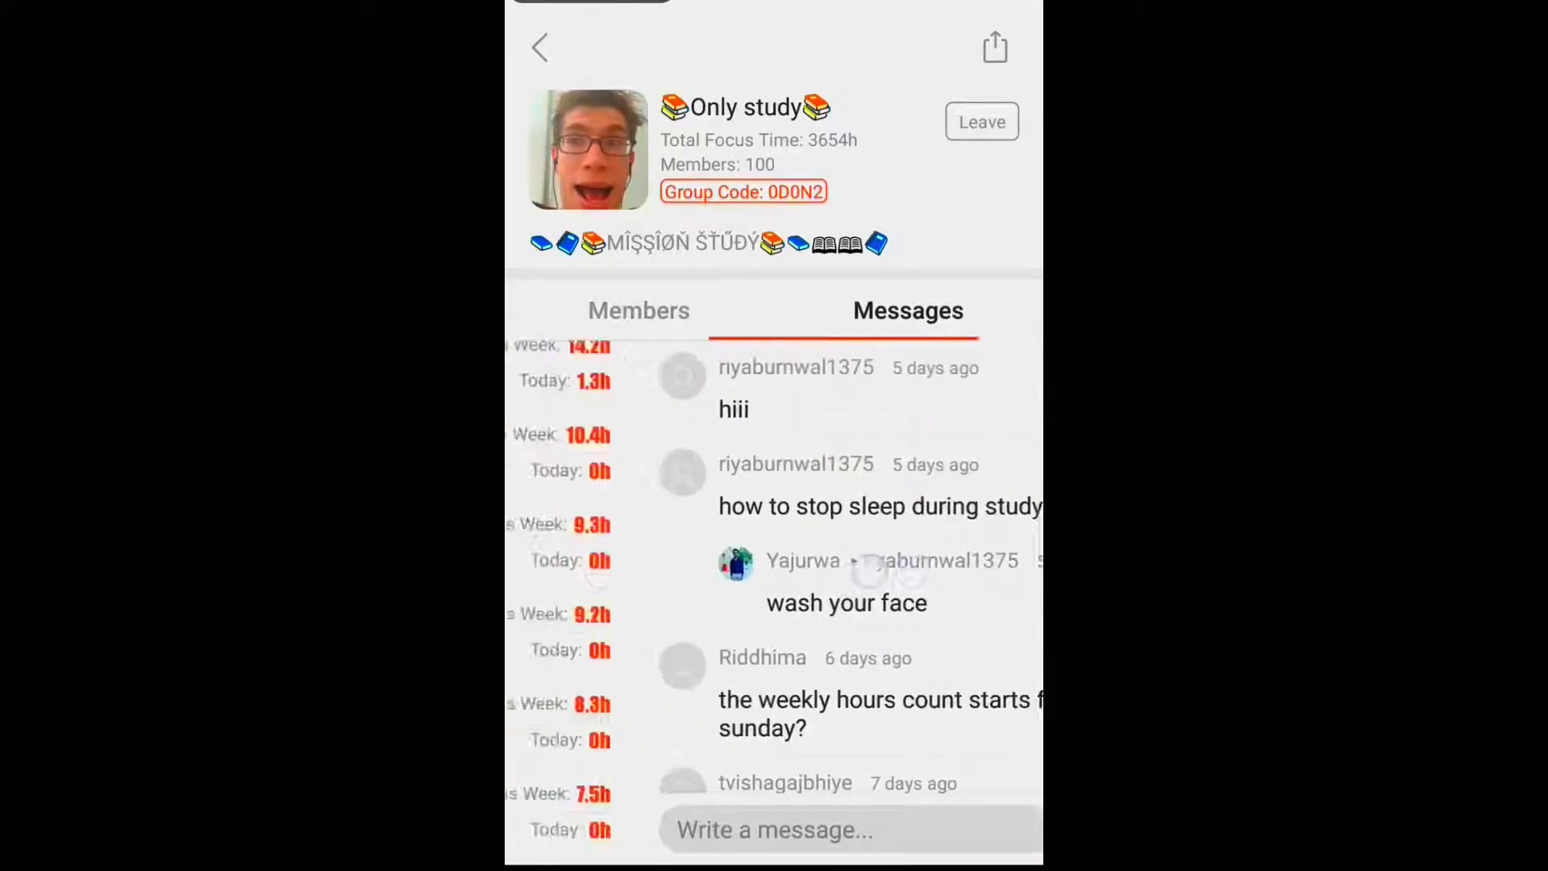
- Show the Only study group's Members tab and scroll its weekly focus-hour leaderboard
{"action": "left_click", "coordinate": [639, 309]}
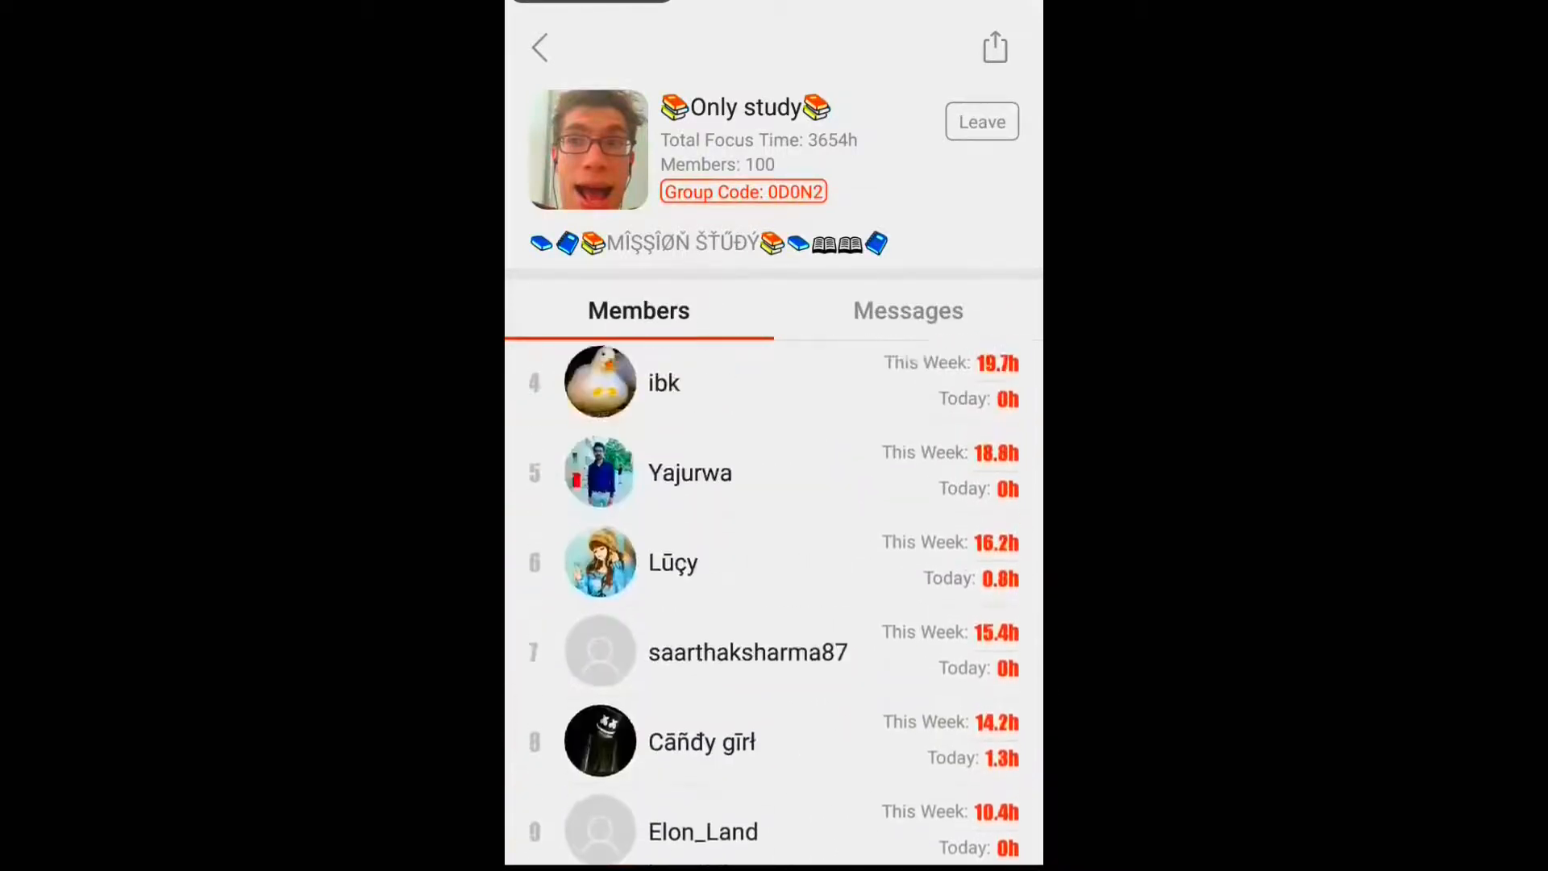
{"action": "scroll", "scroll_direction": "down", "scroll_amount": 3}
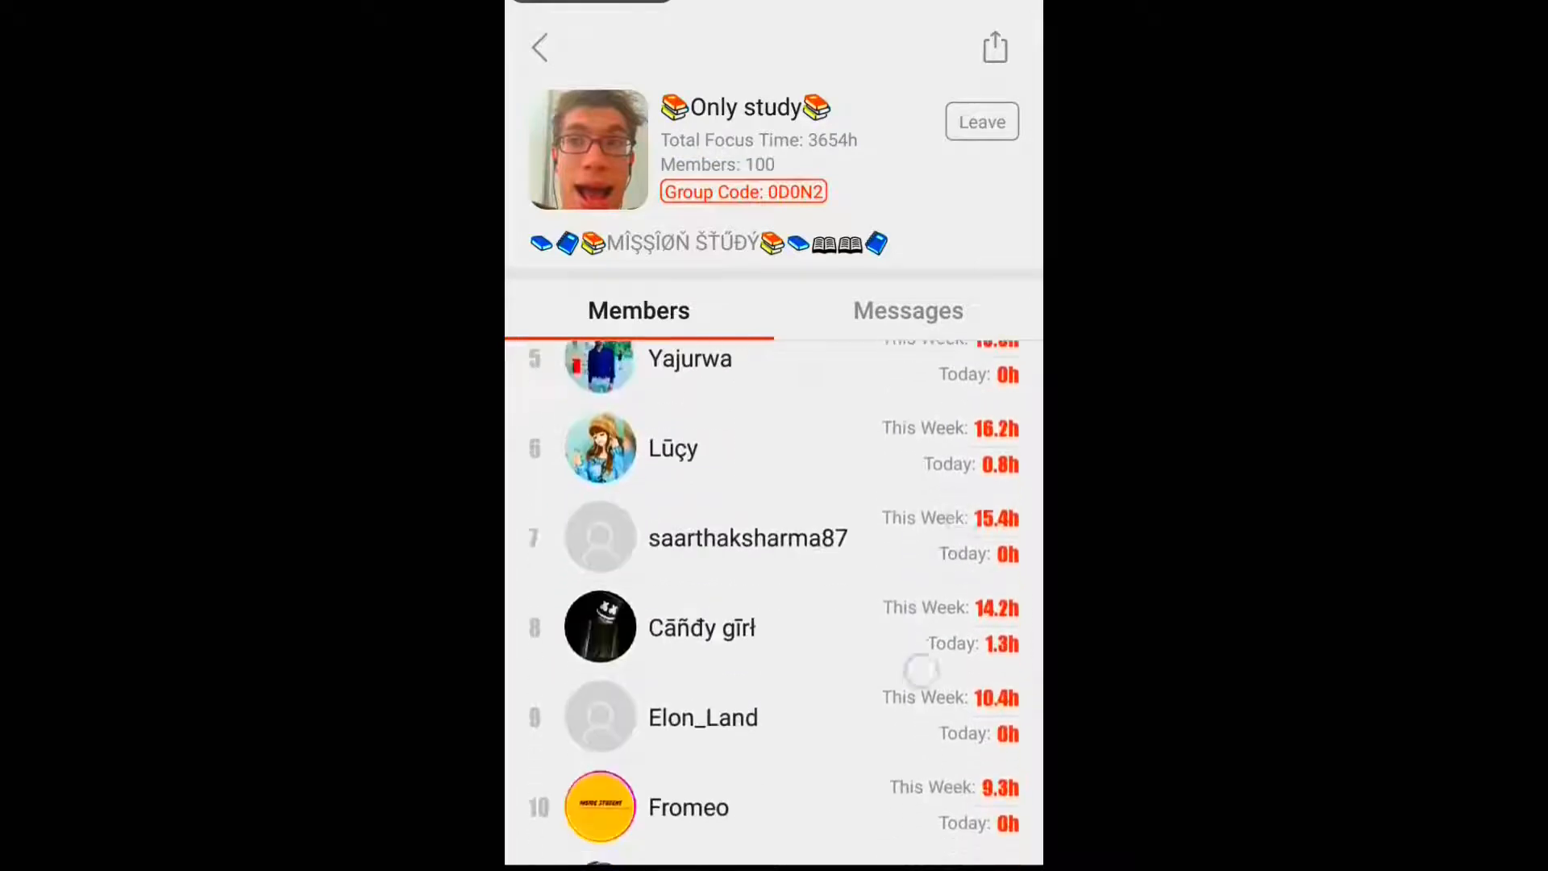
{"action": "scroll", "scroll_direction": "down", "scroll_amount": 3}
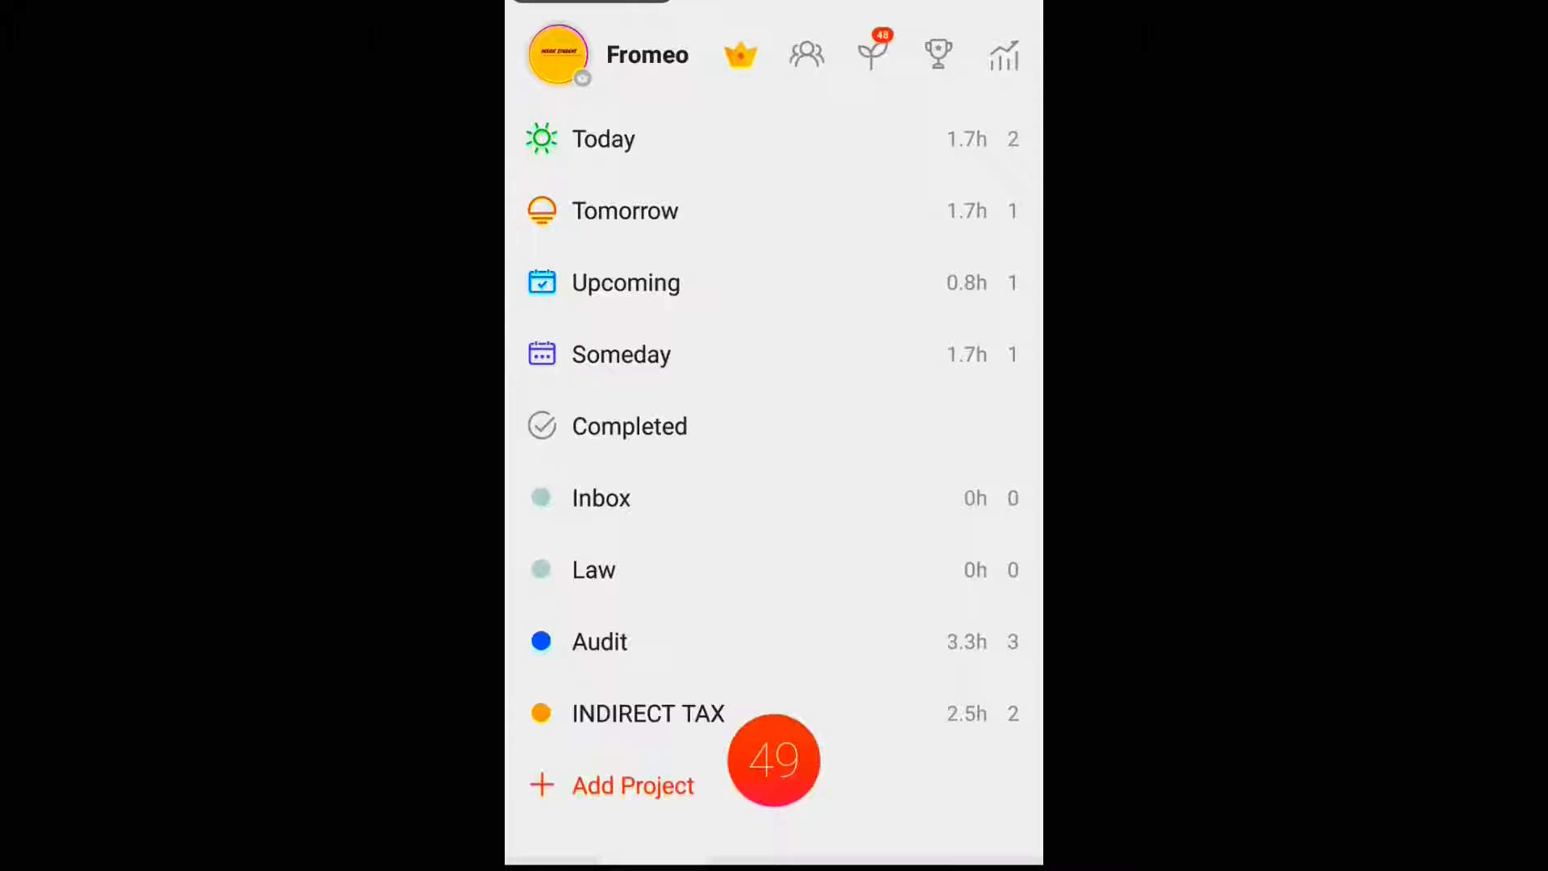
- Open the Forest sapling page, close and reopen it, then show its sunlight Guidance
{"action": "left_click", "coordinate": [775, 762]}
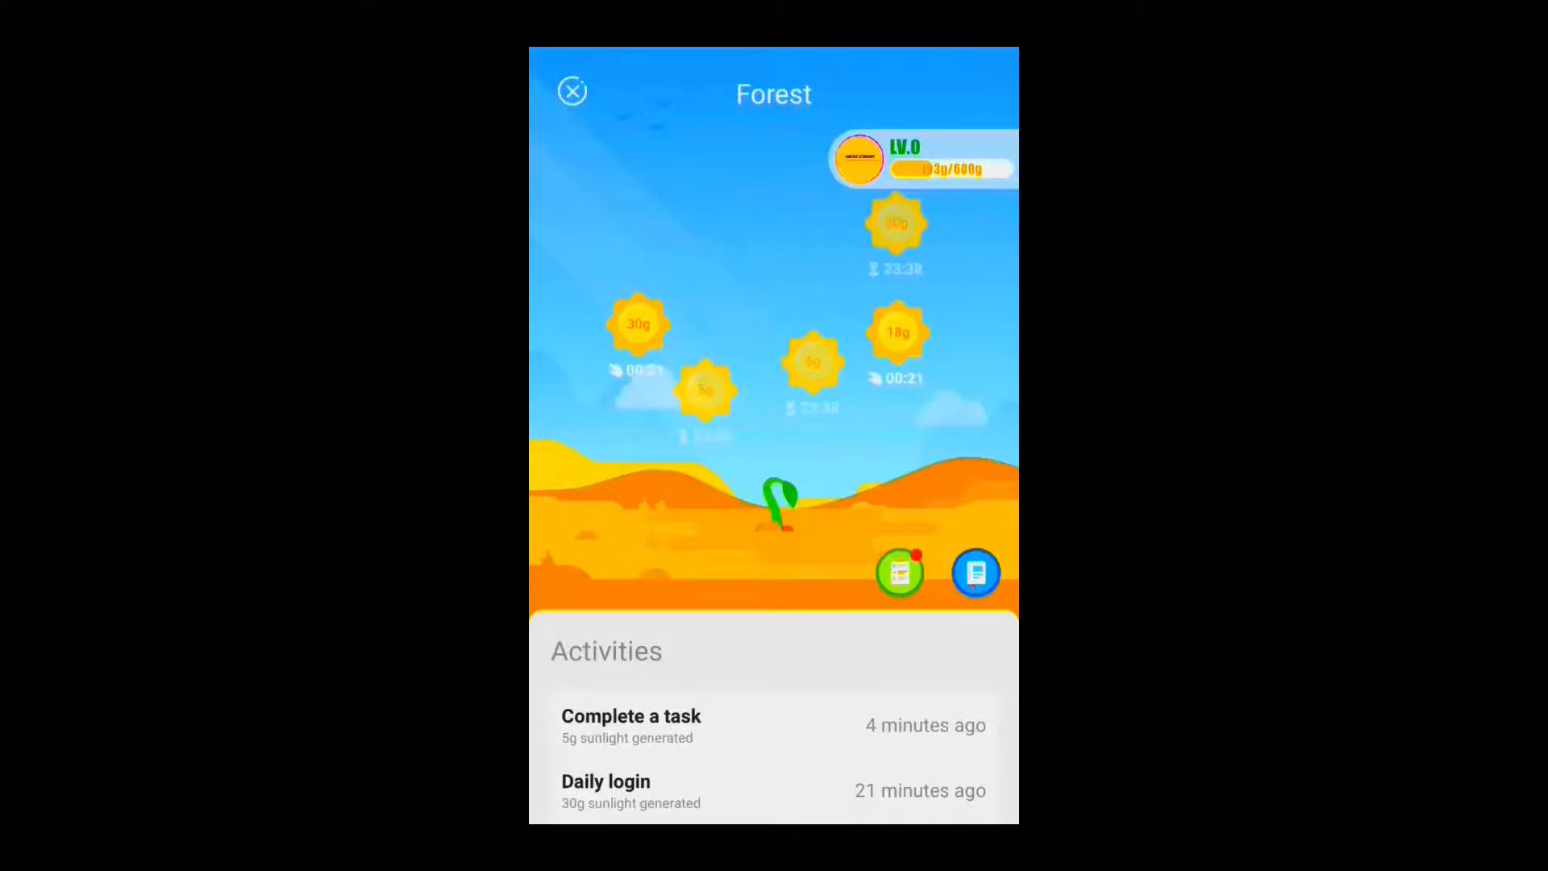
{"action": "left_click", "coordinate": [572, 91]}
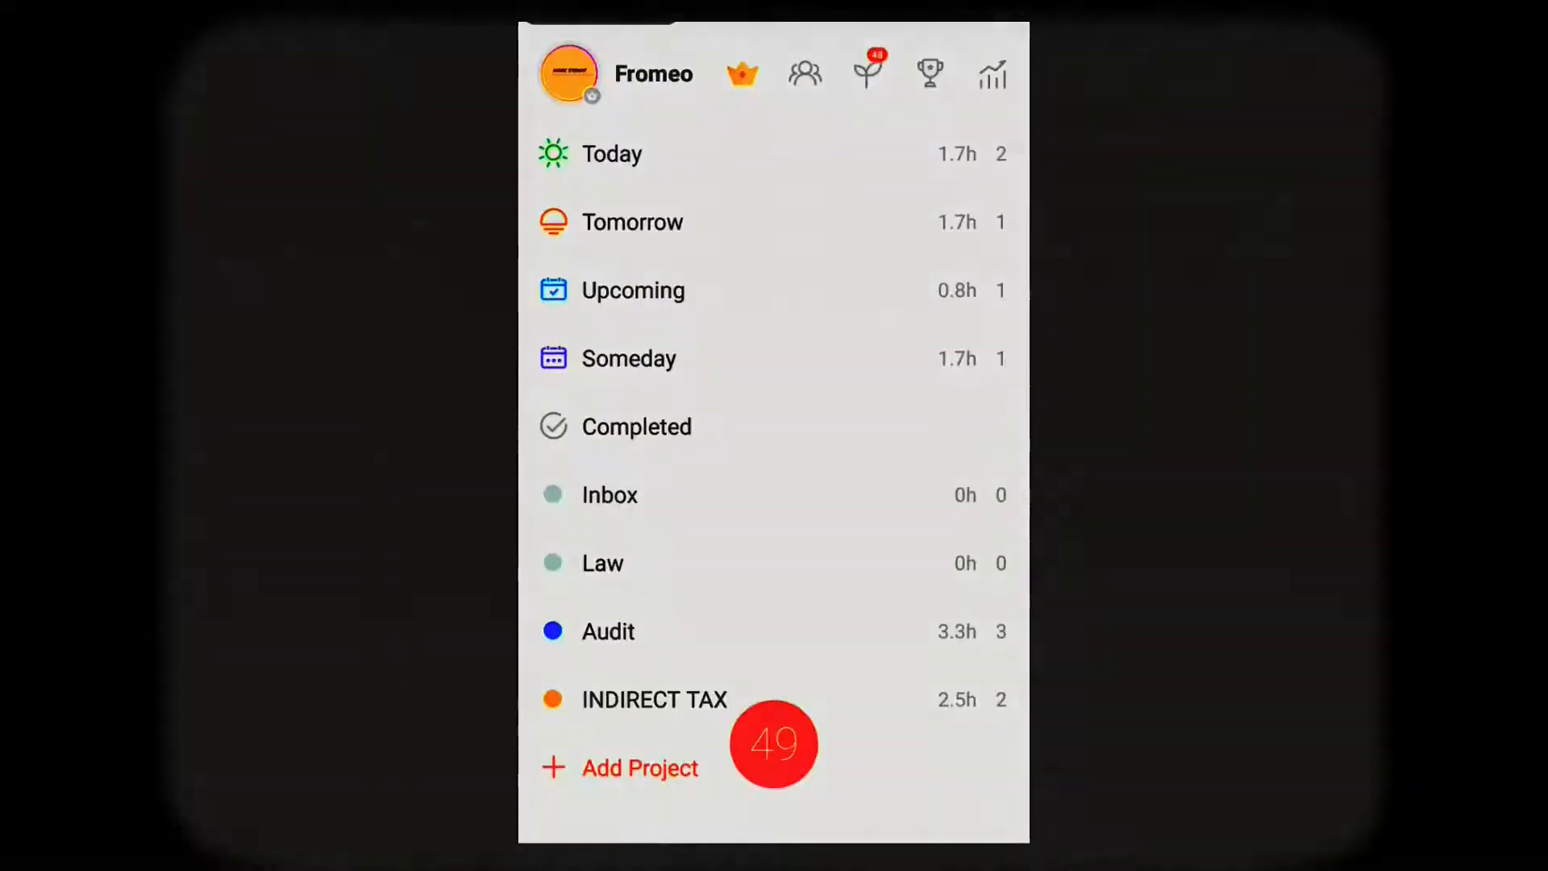
{"action": "left_click", "coordinate": [866, 73]}
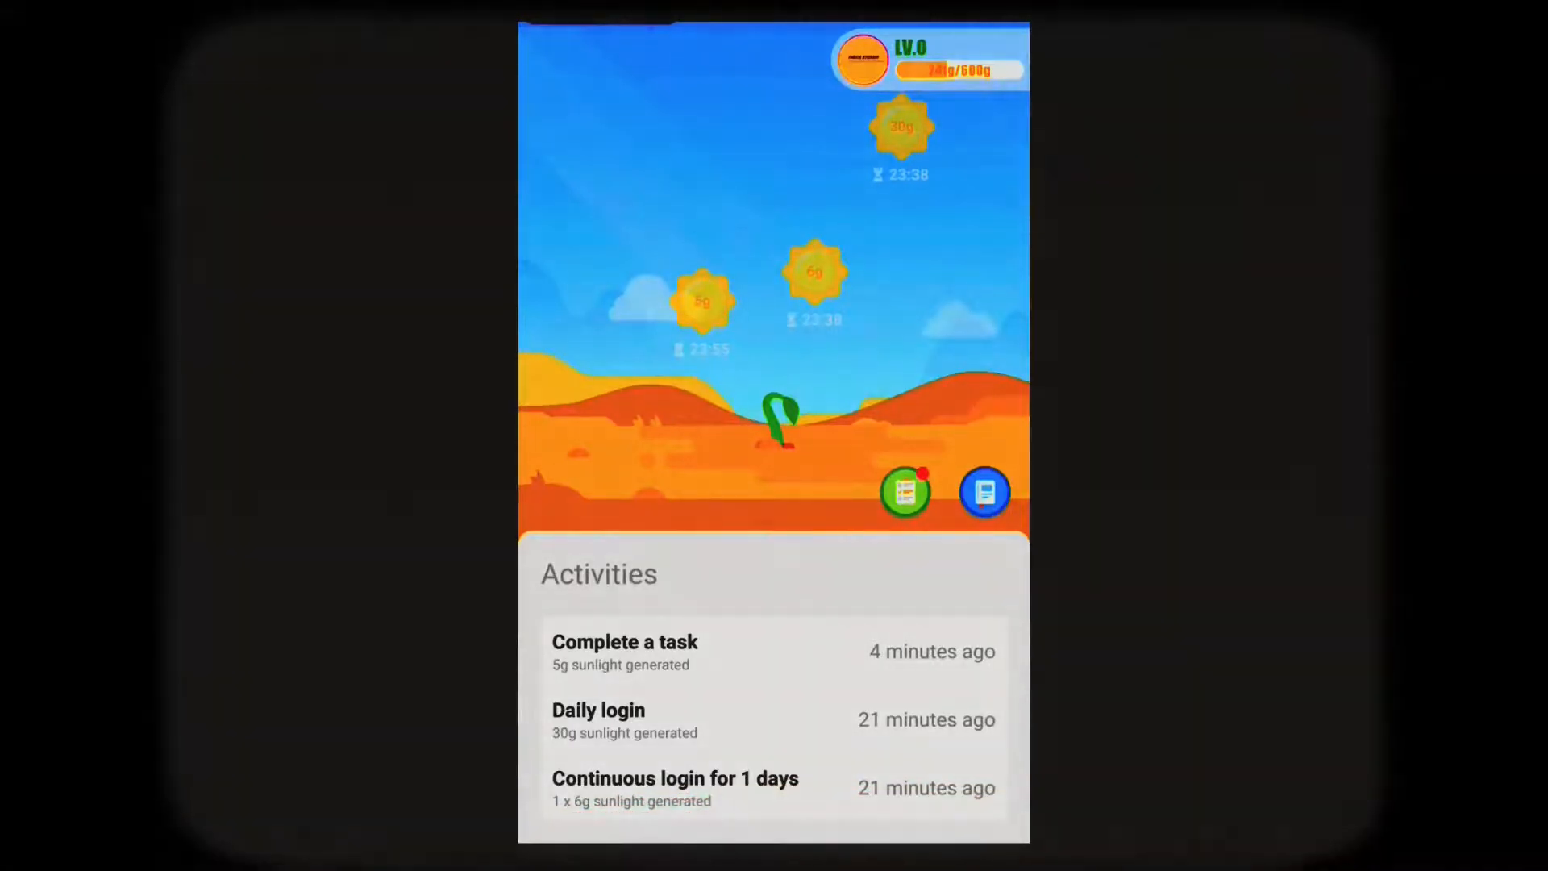
{"action": "left_click", "coordinate": [984, 493]}
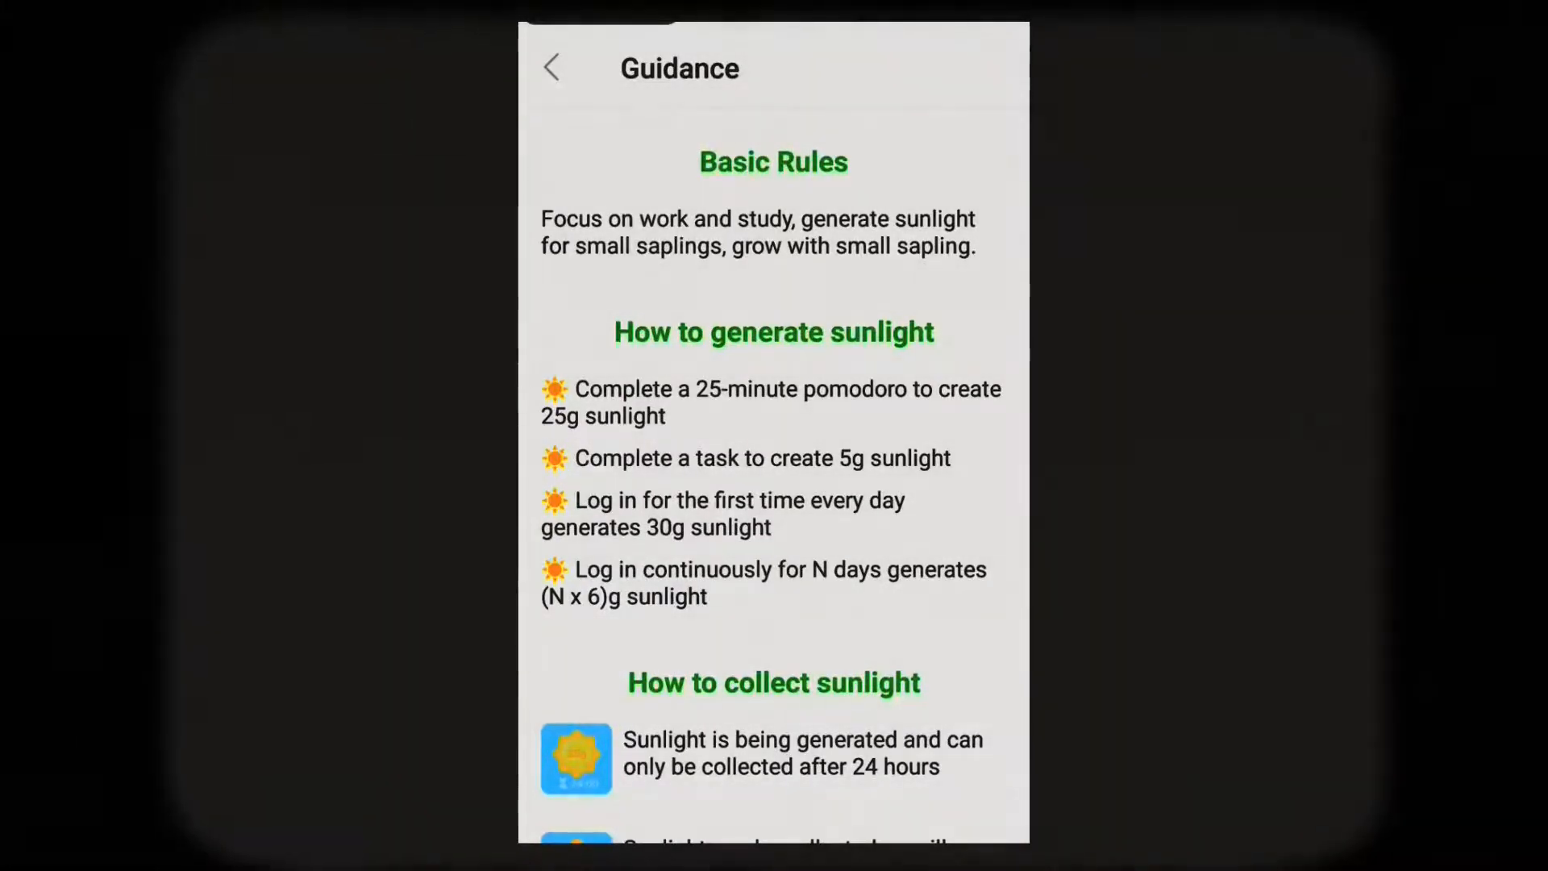
{"action": "left_click", "coordinate": [553, 67]}
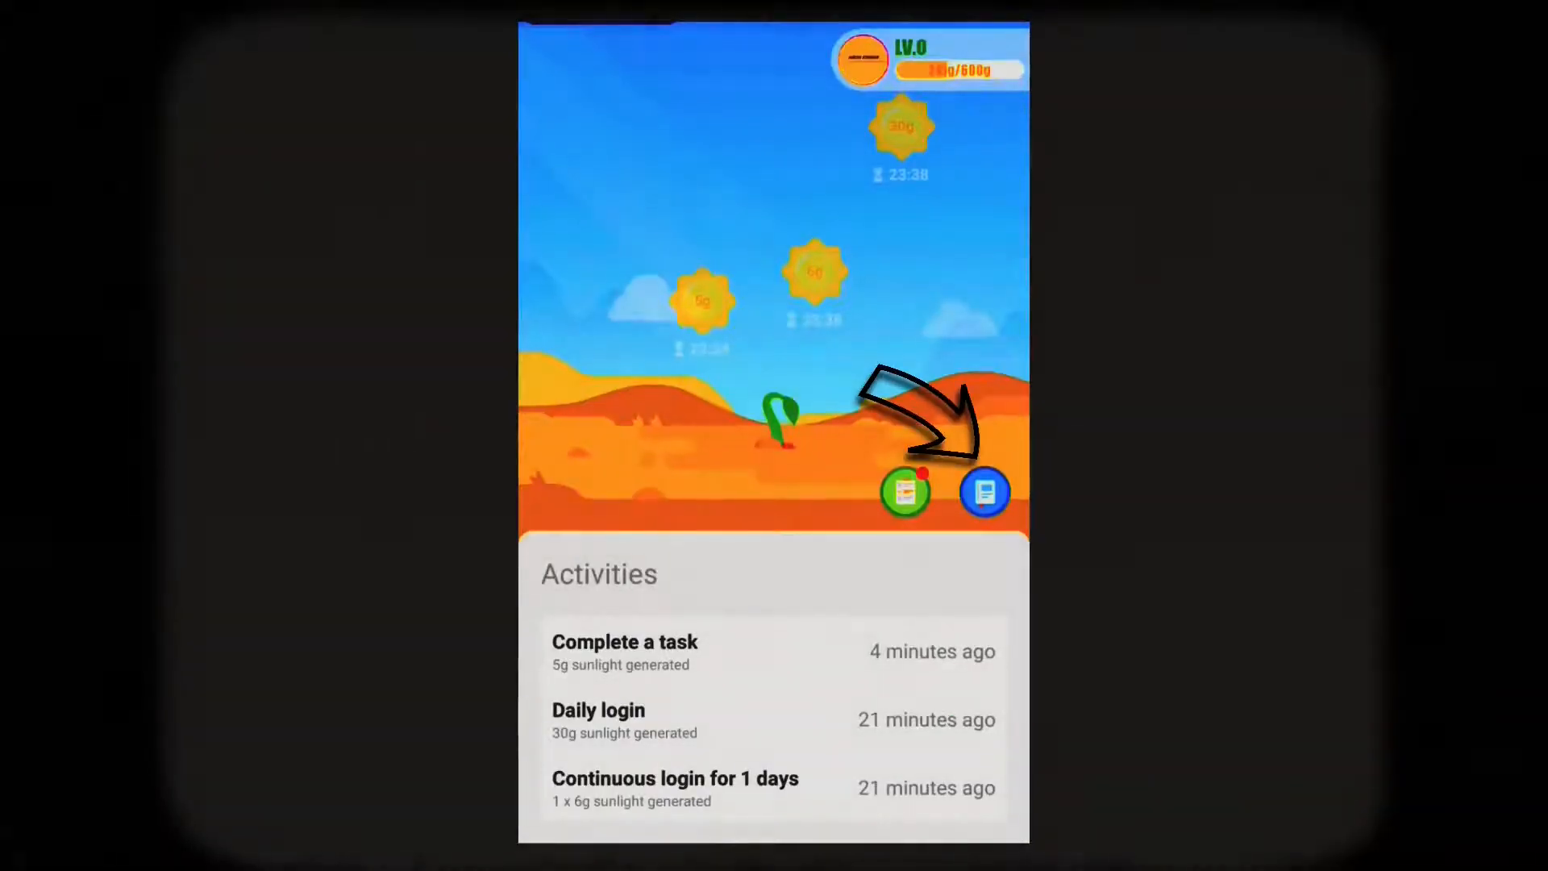
{"action": "left_click", "coordinate": [984, 492]}
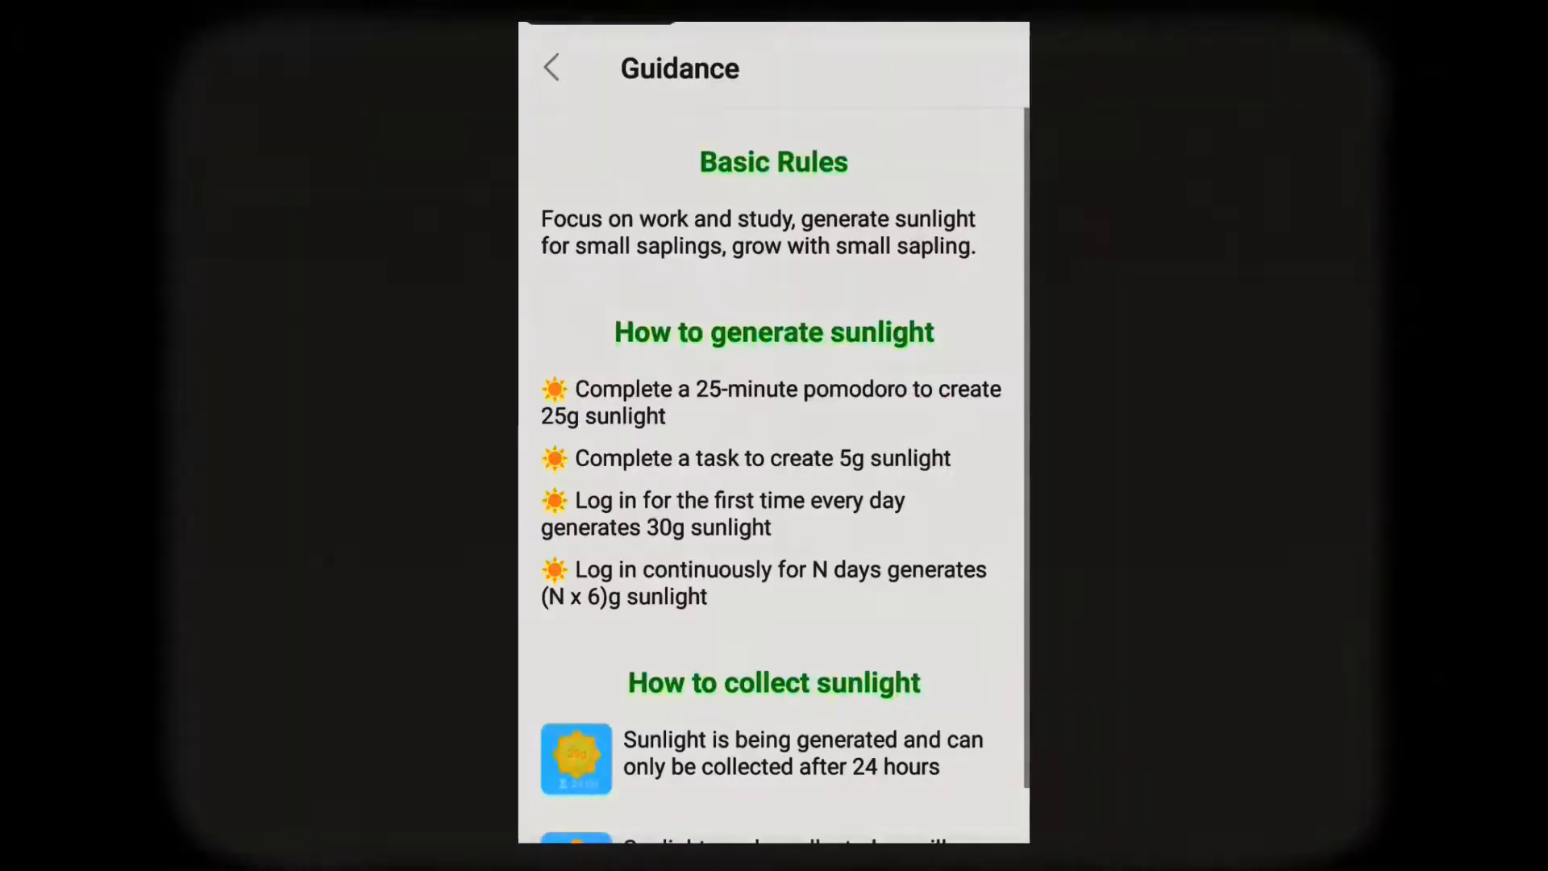
{"action": "scroll", "scroll_direction": "down", "scroll_amount": 3}
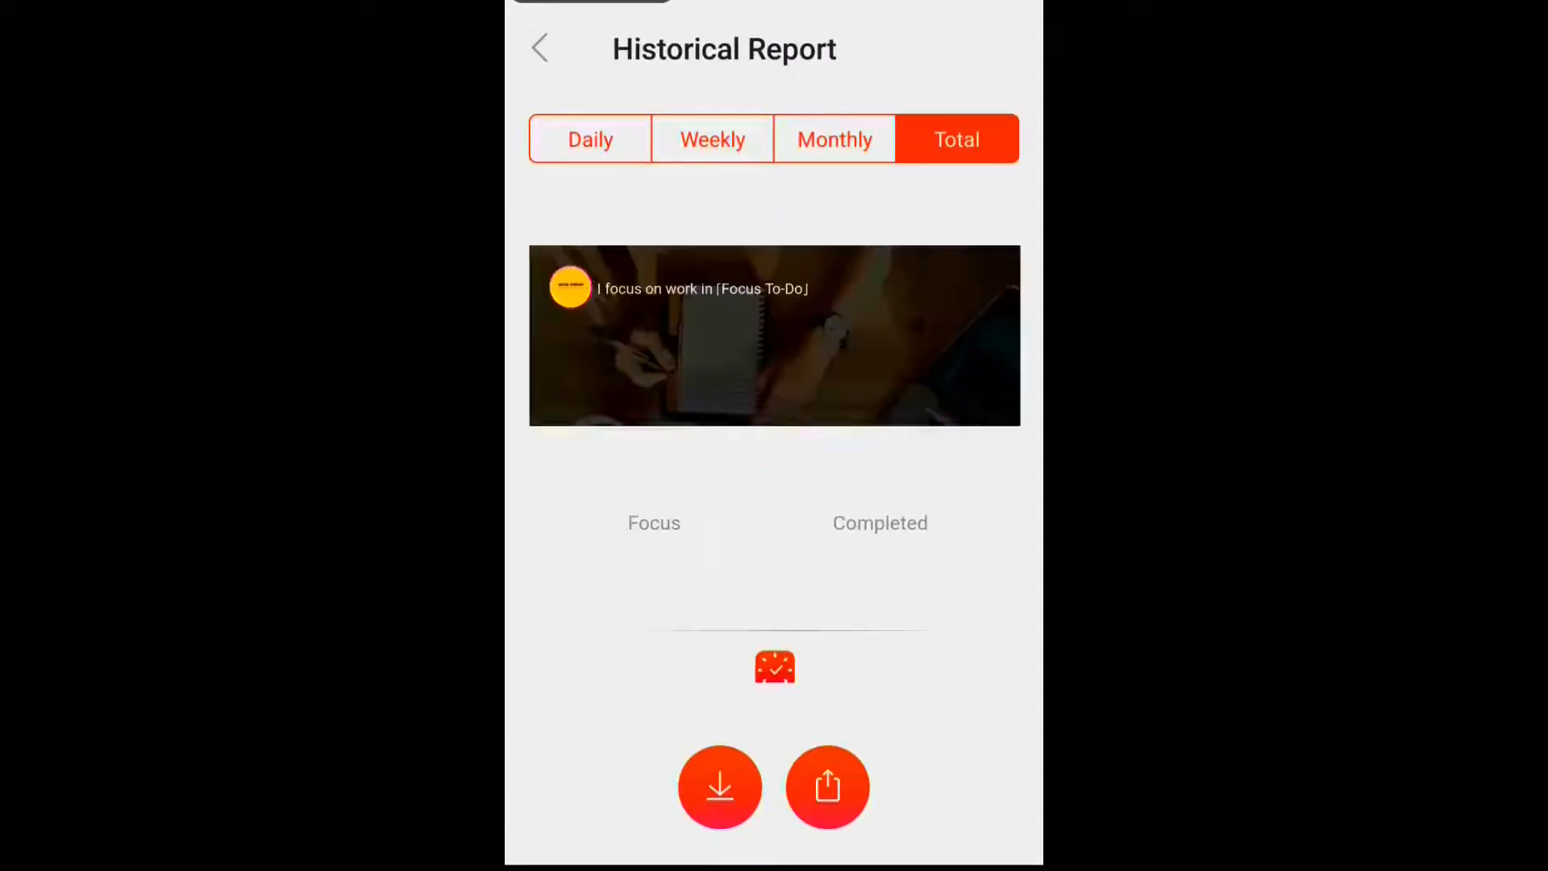
- Switch the historical report between Daily and Total, then leave the report
{"action": "left_click", "coordinate": [590, 139]}
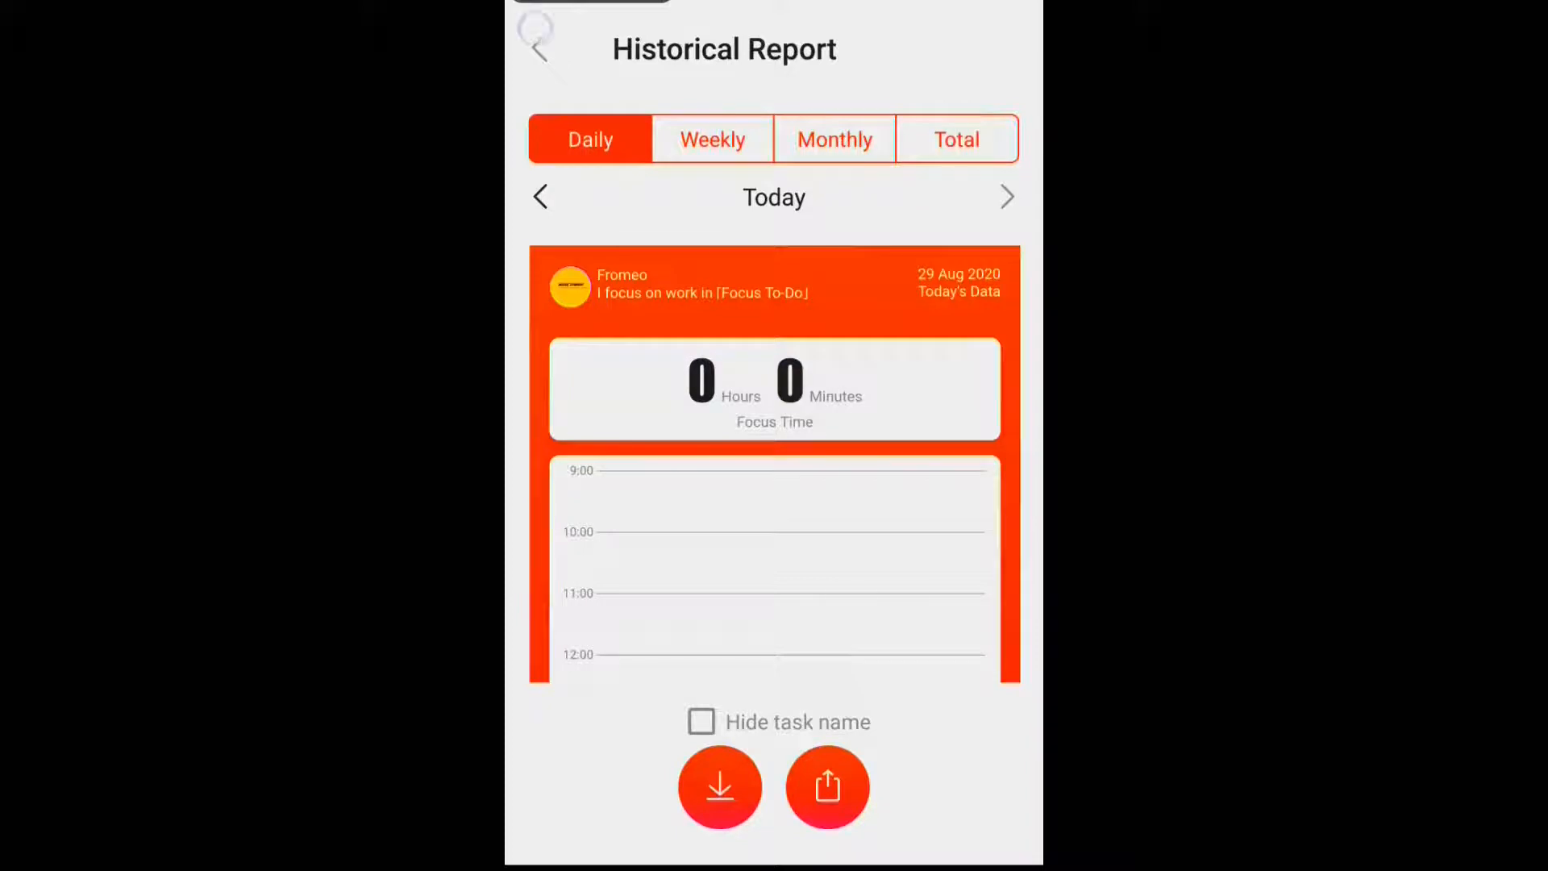
{"action": "left_click", "coordinate": [955, 140]}
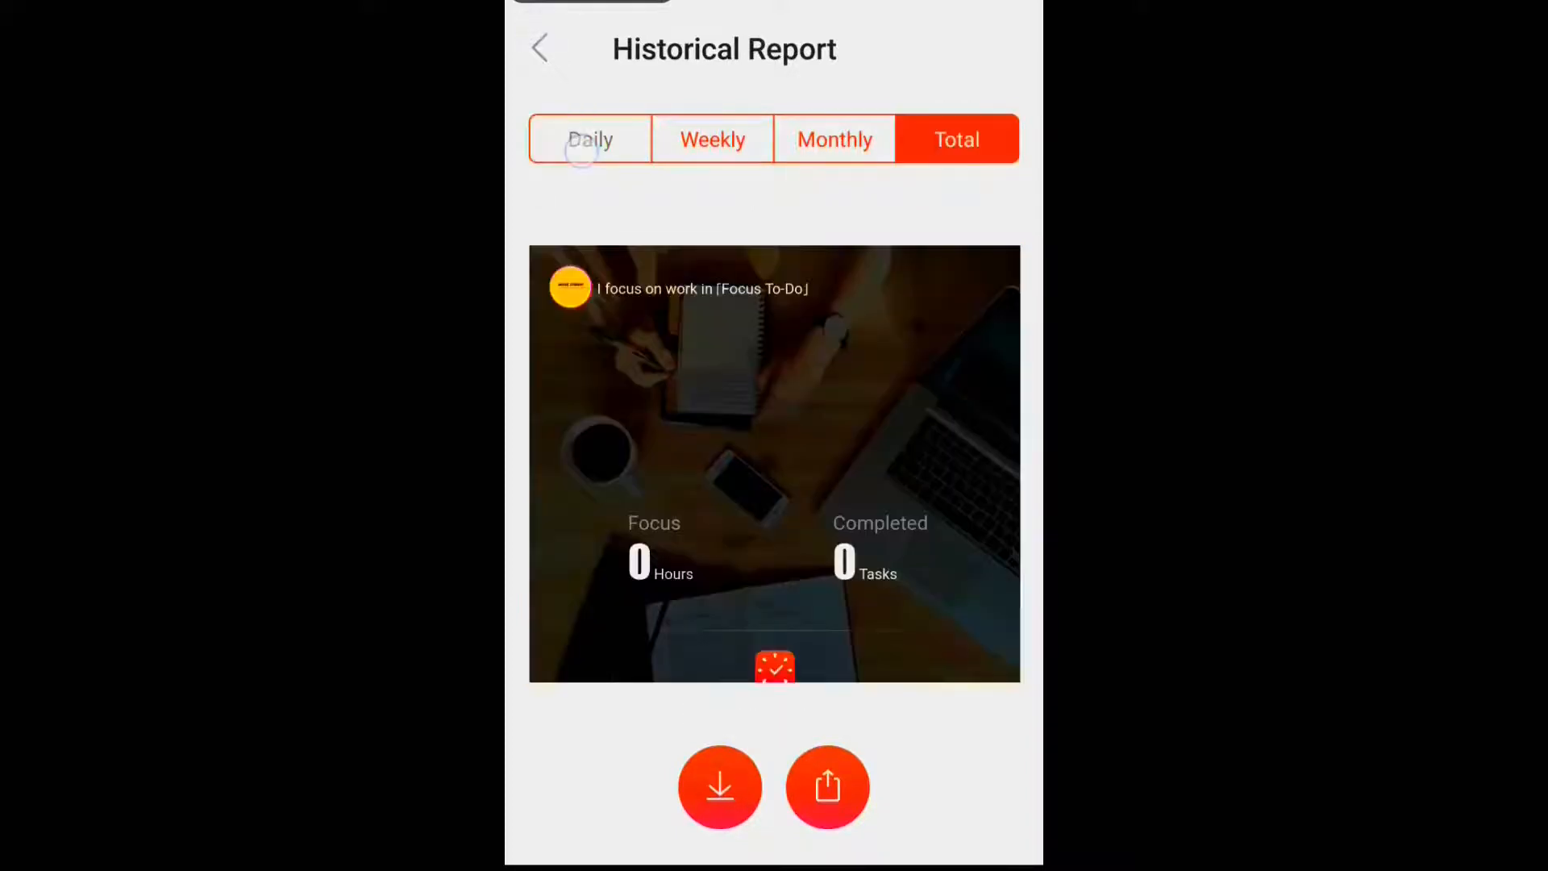
{"action": "left_click", "coordinate": [541, 48]}
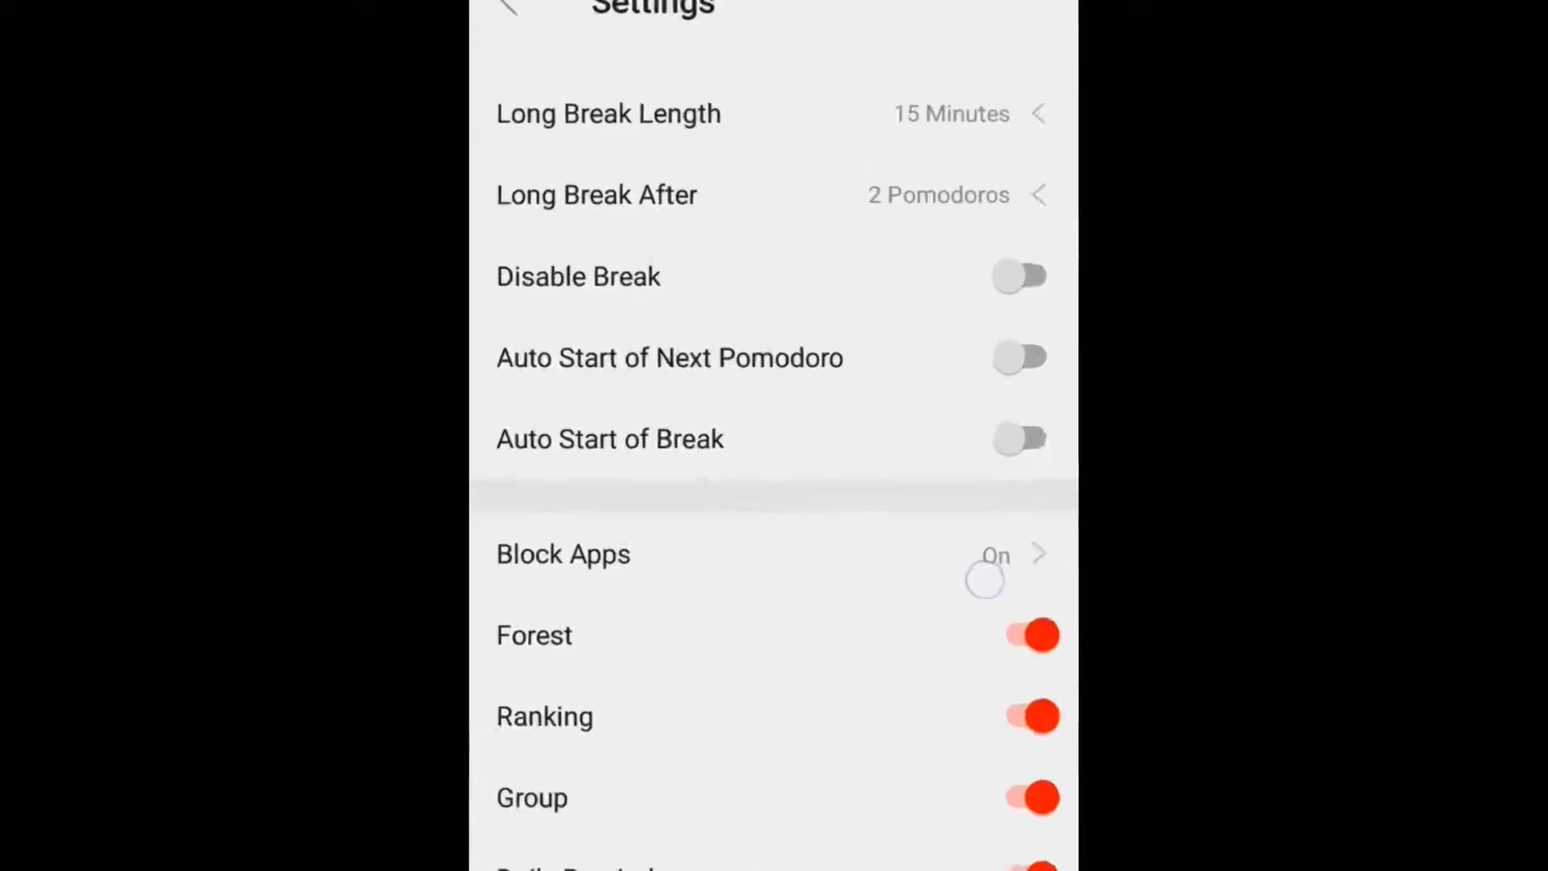
- Scroll down the Settings list past Block Apps
{"action": "scroll", "scroll_direction": "down", "scroll_amount": 3}
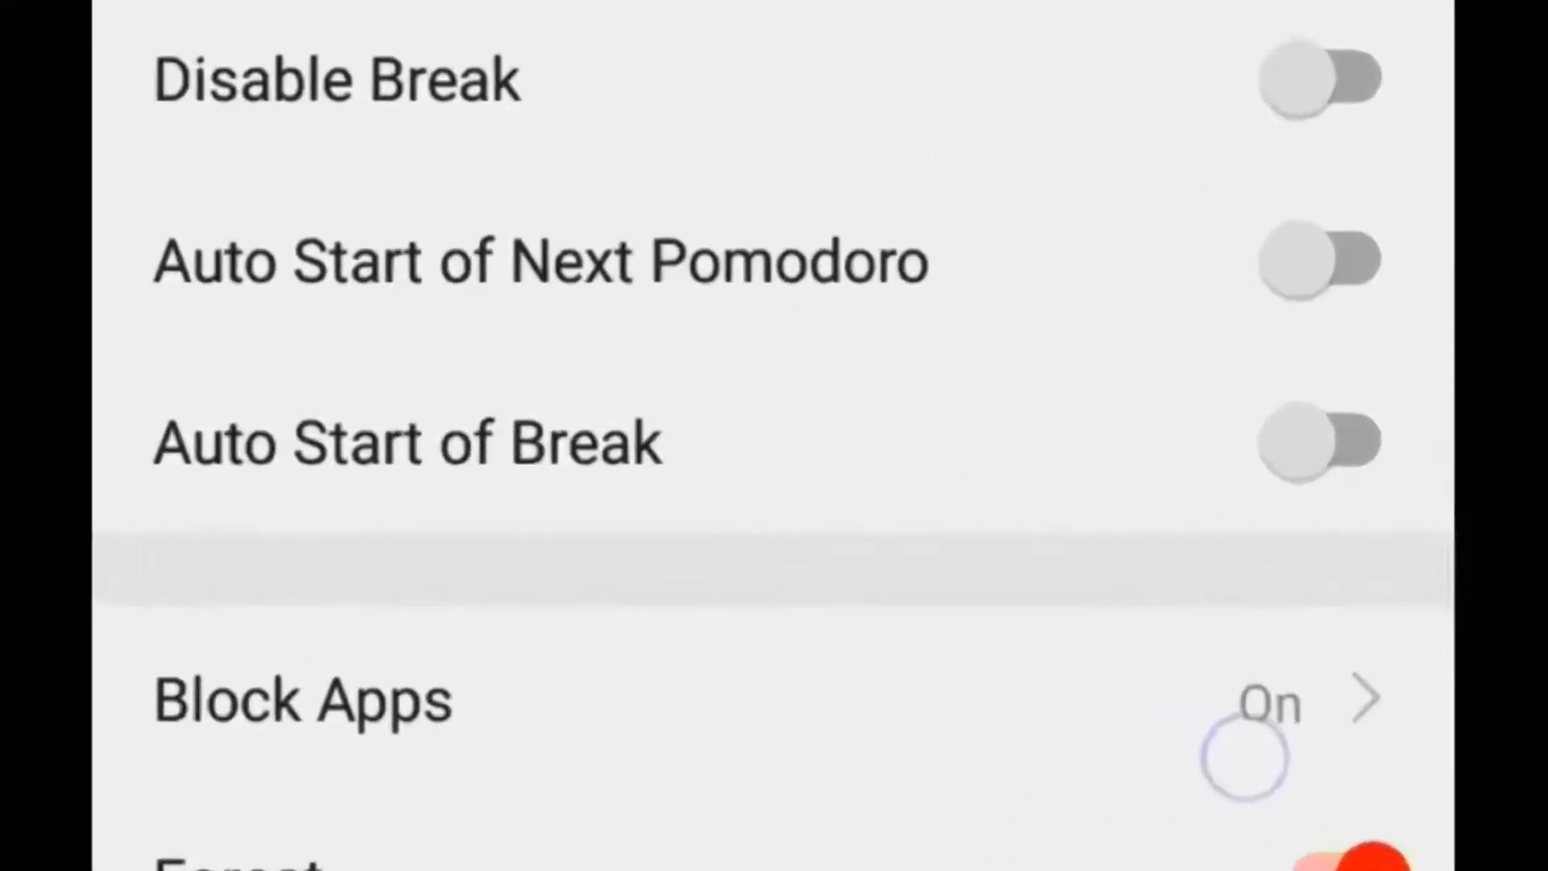
{"action": "scroll", "scroll_direction": "down", "scroll_amount": 3}
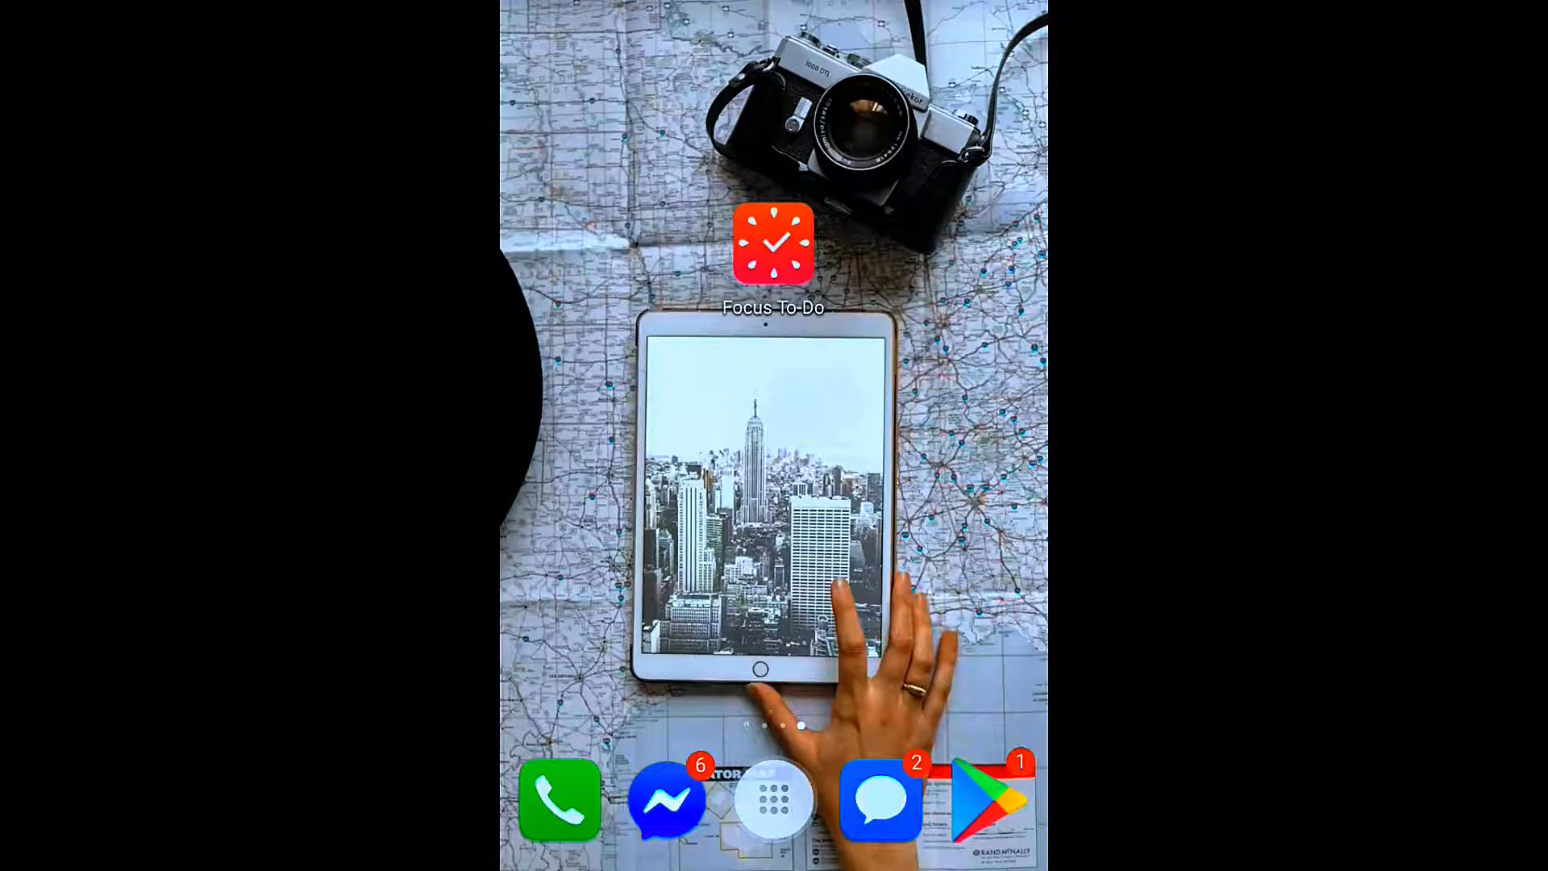
- Relaunch Focus To-Do and view the Get Premium 3 Months and Lifetime offers
{"action": "left_click", "coordinate": [773, 243]}
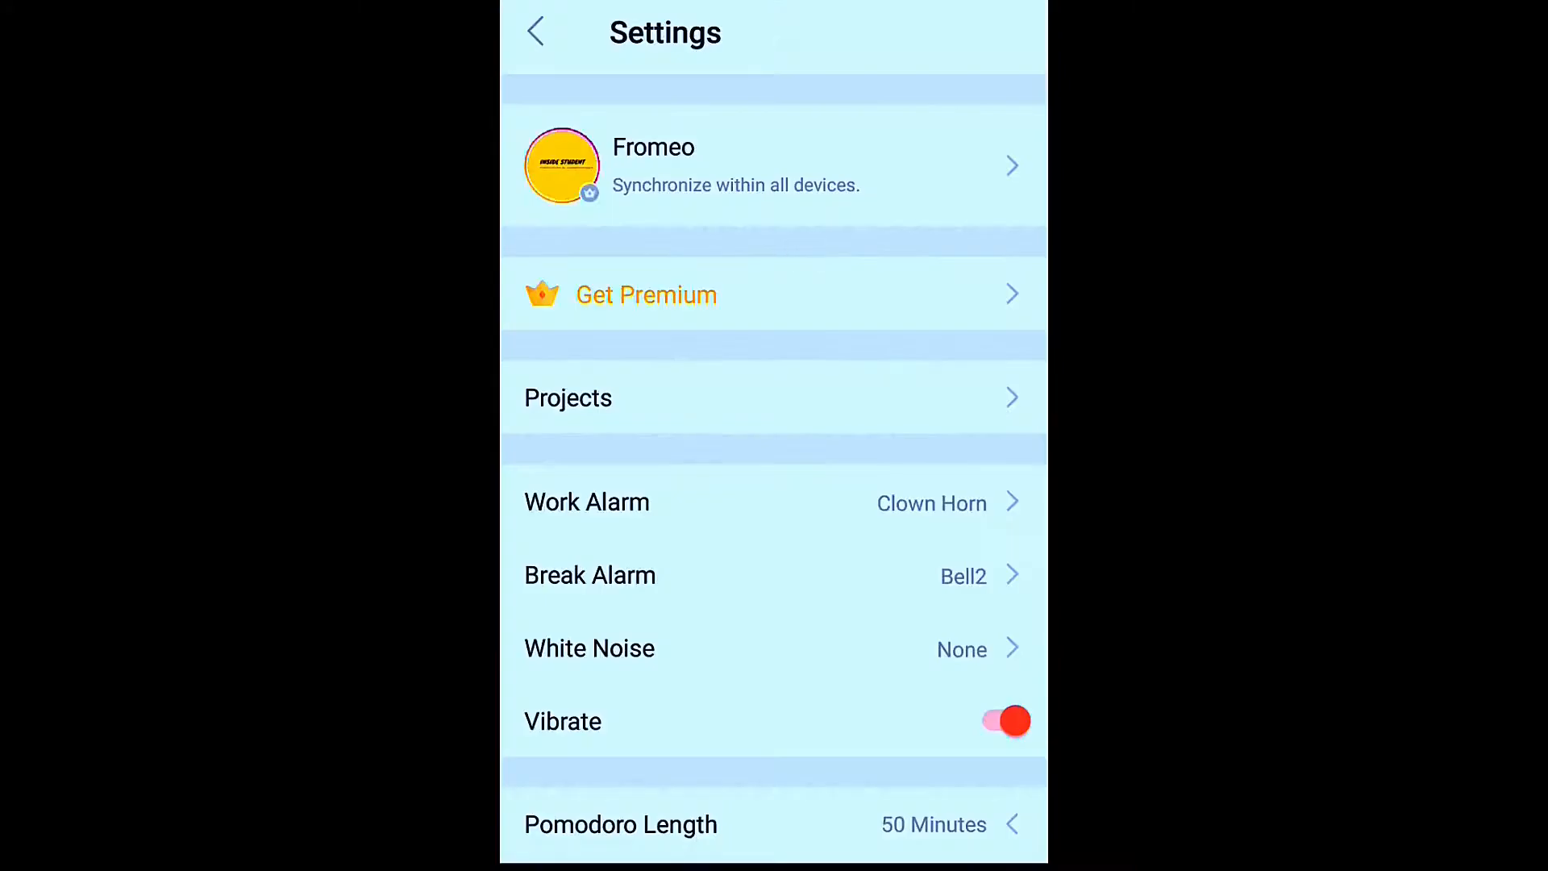
{"action": "left_click", "coordinate": [646, 295]}
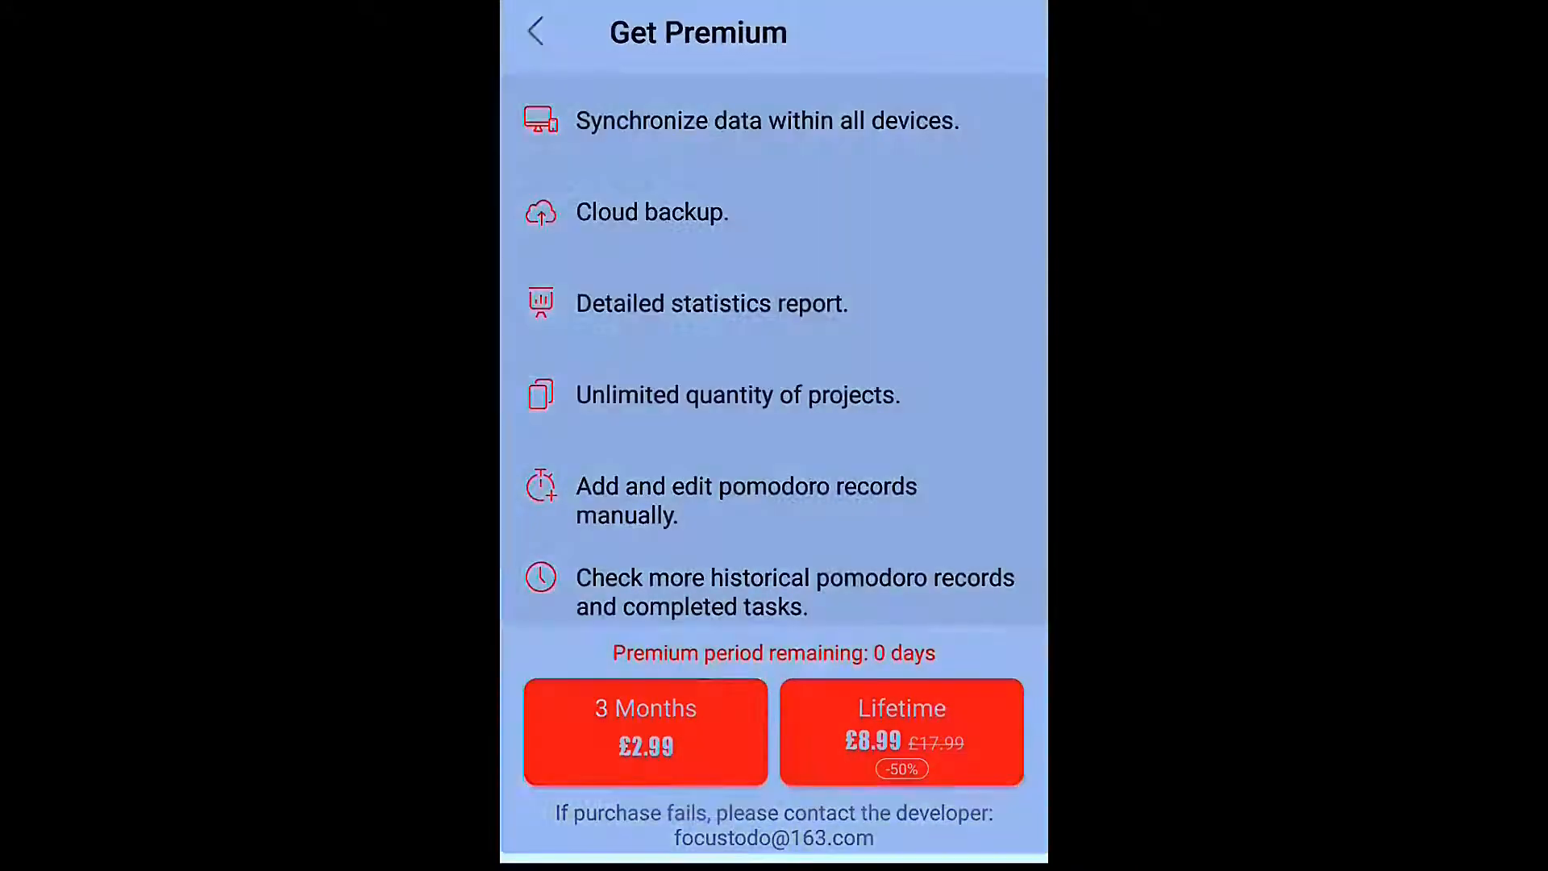
{"action": "left_click", "coordinate": [900, 732]}
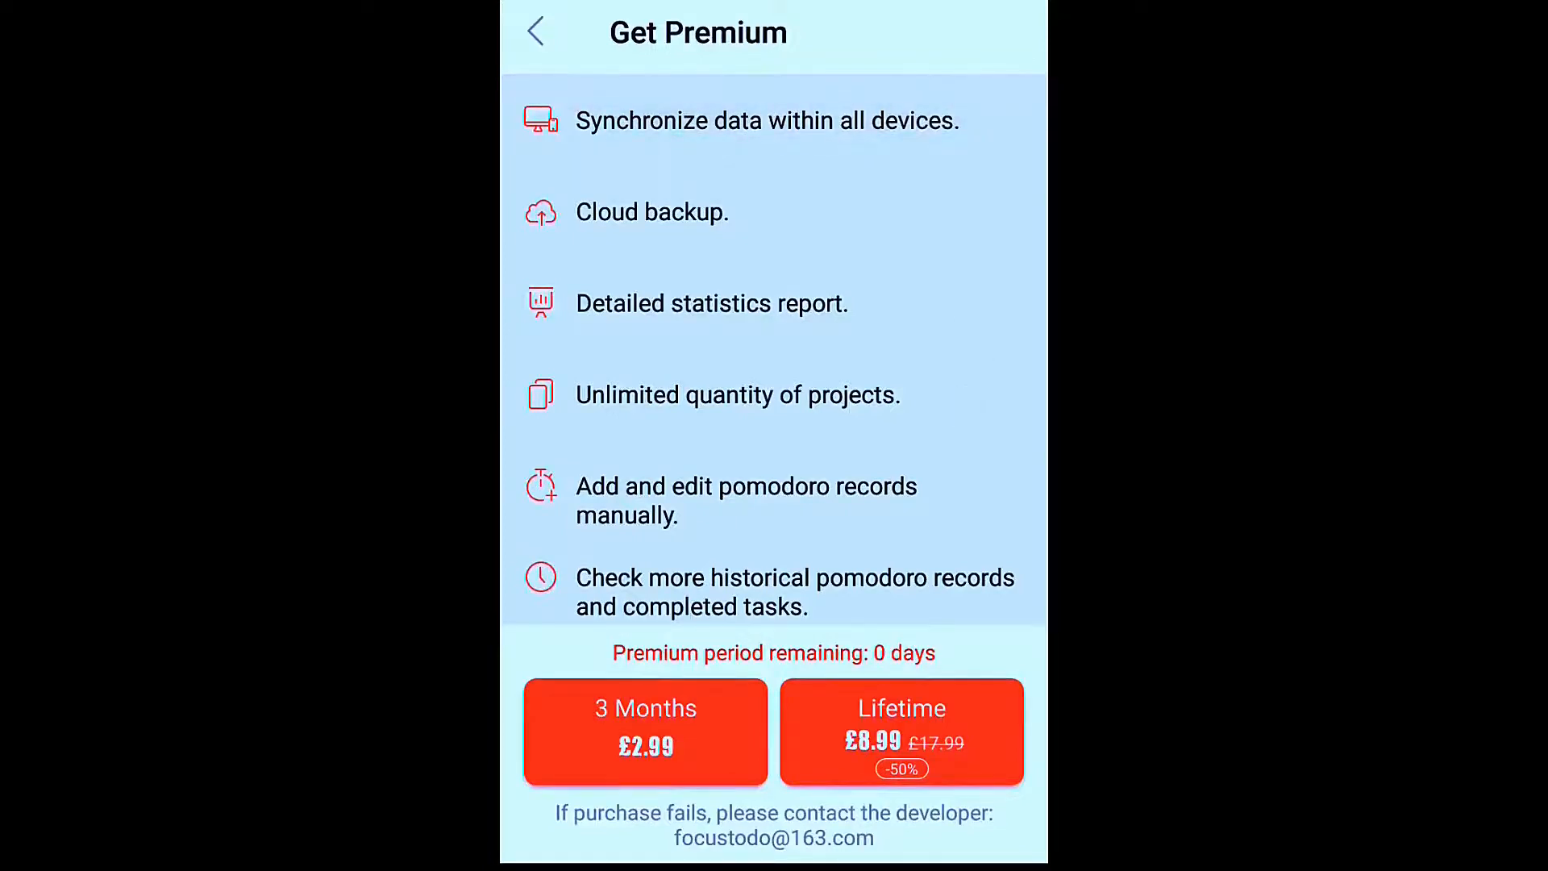
{"action": "left_click", "coordinate": [537, 32]}
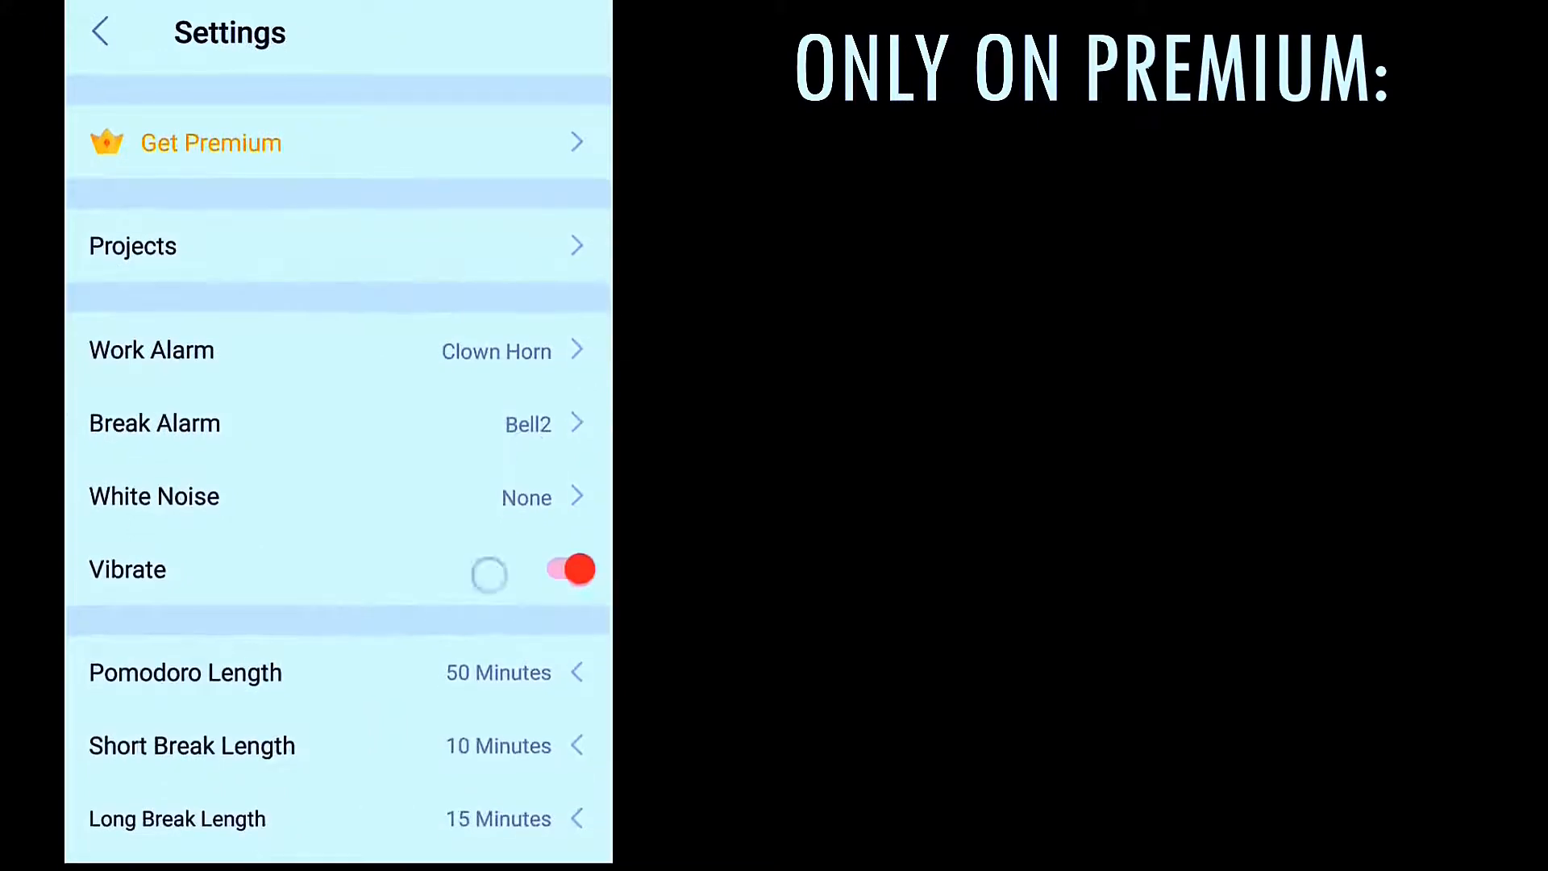
{"action": "scroll", "scroll_direction": "down", "scroll_amount": 3}
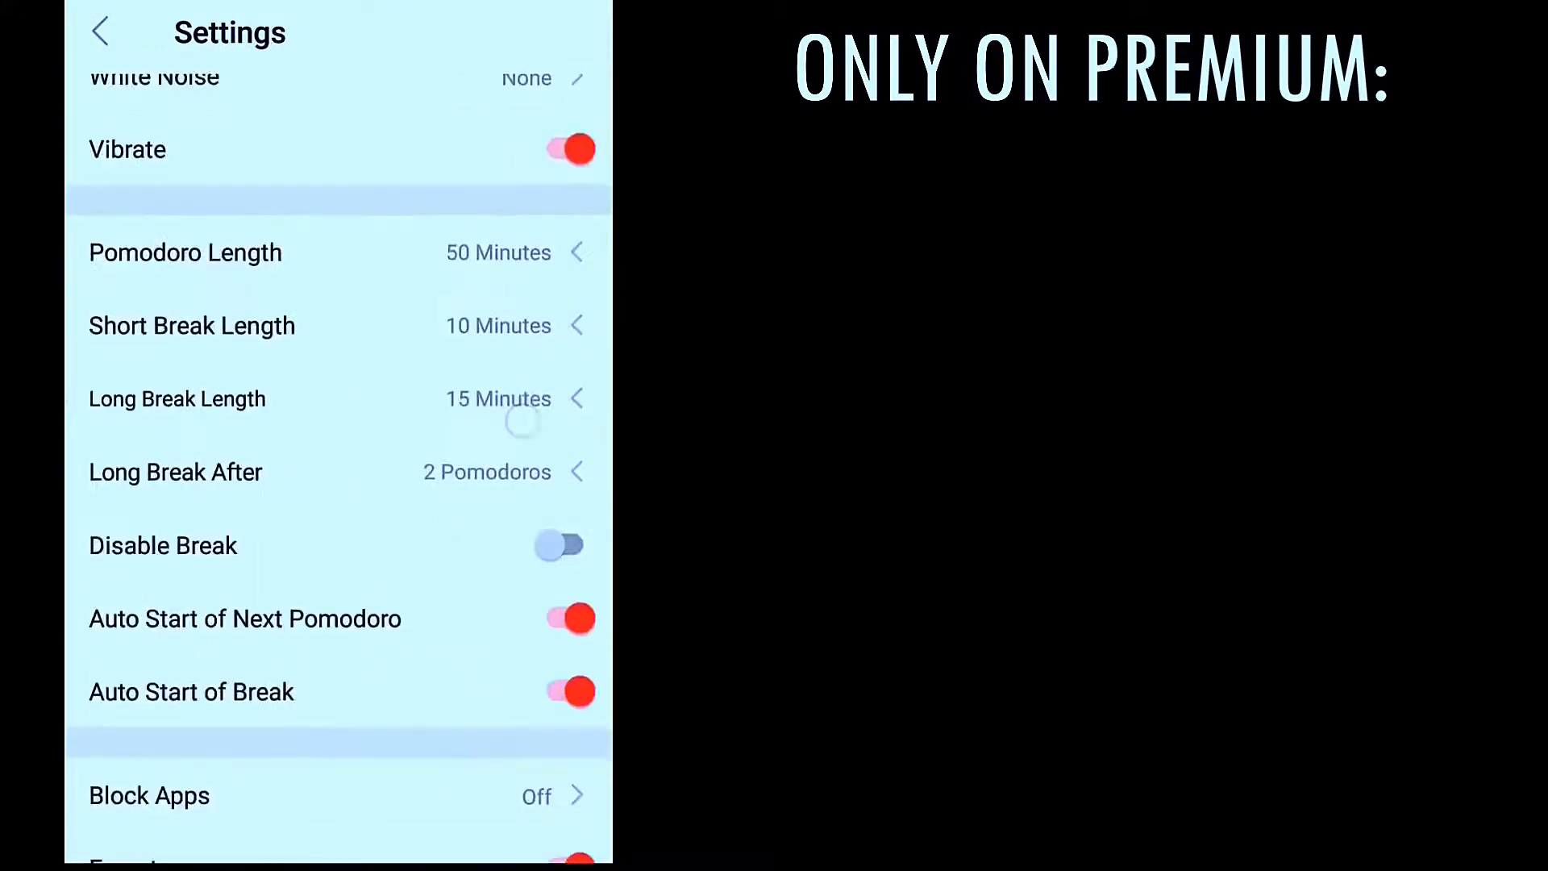
{"action": "scroll", "scroll_direction": "down", "scroll_amount": 3}
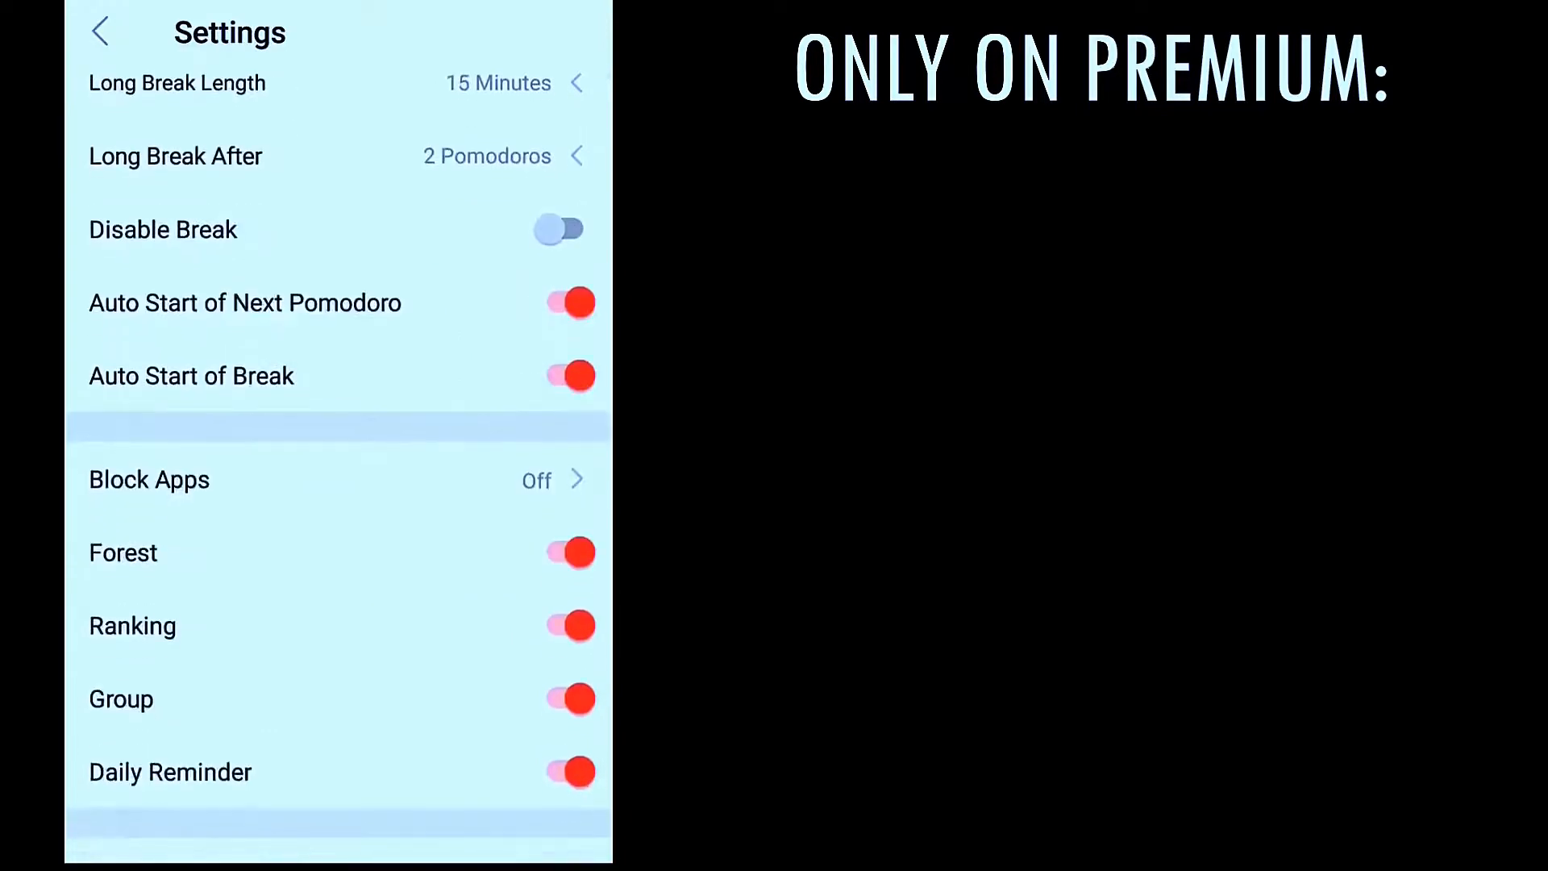
{"action": "left_click", "coordinate": [149, 479]}
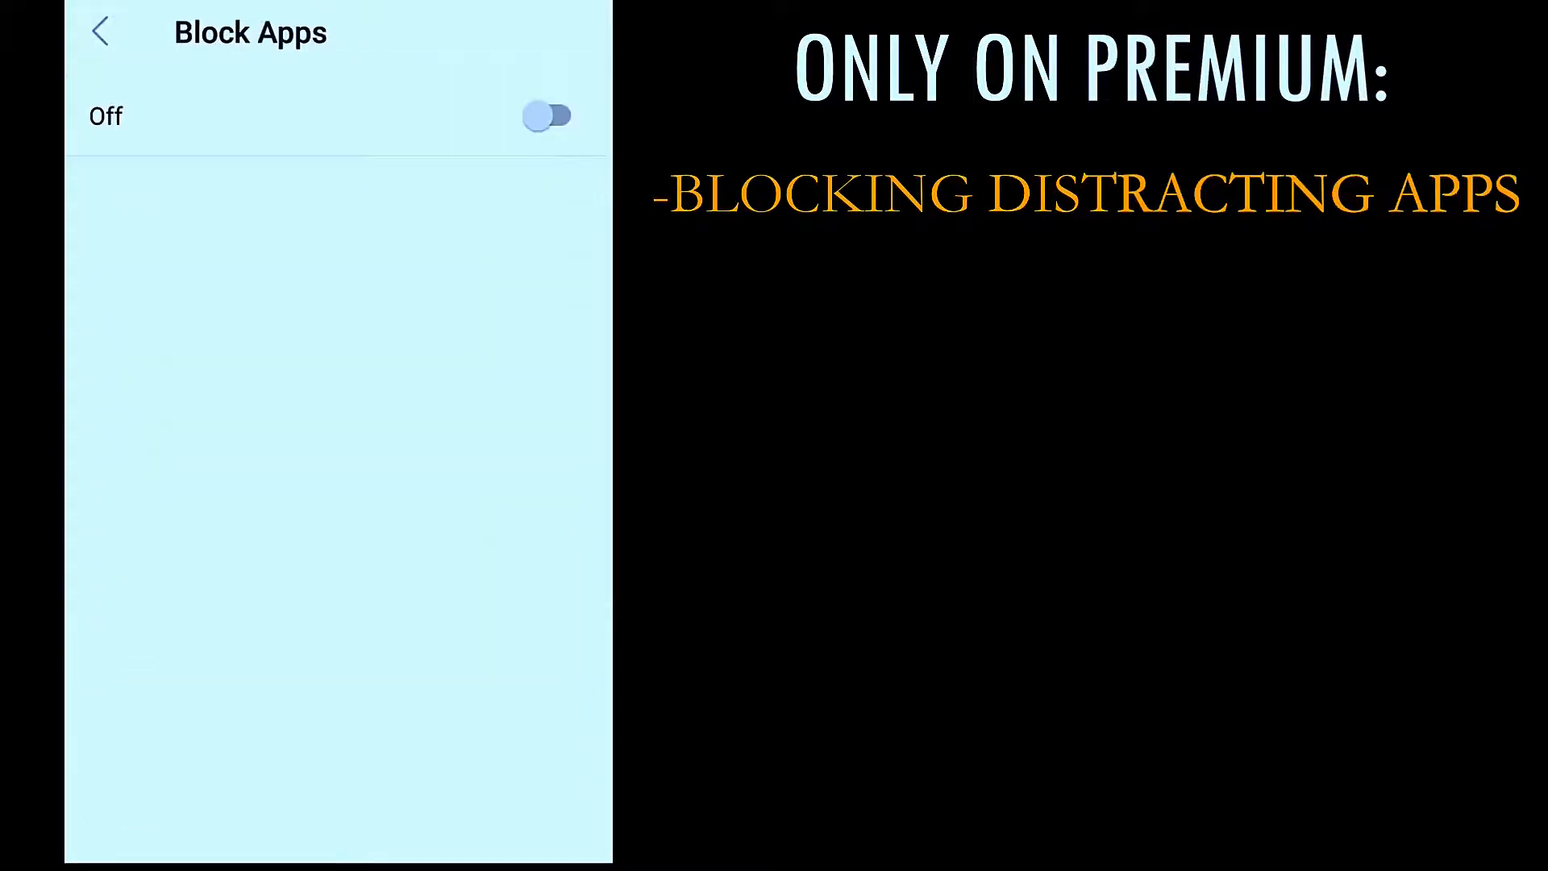
{"action": "left_click", "coordinate": [100, 32]}
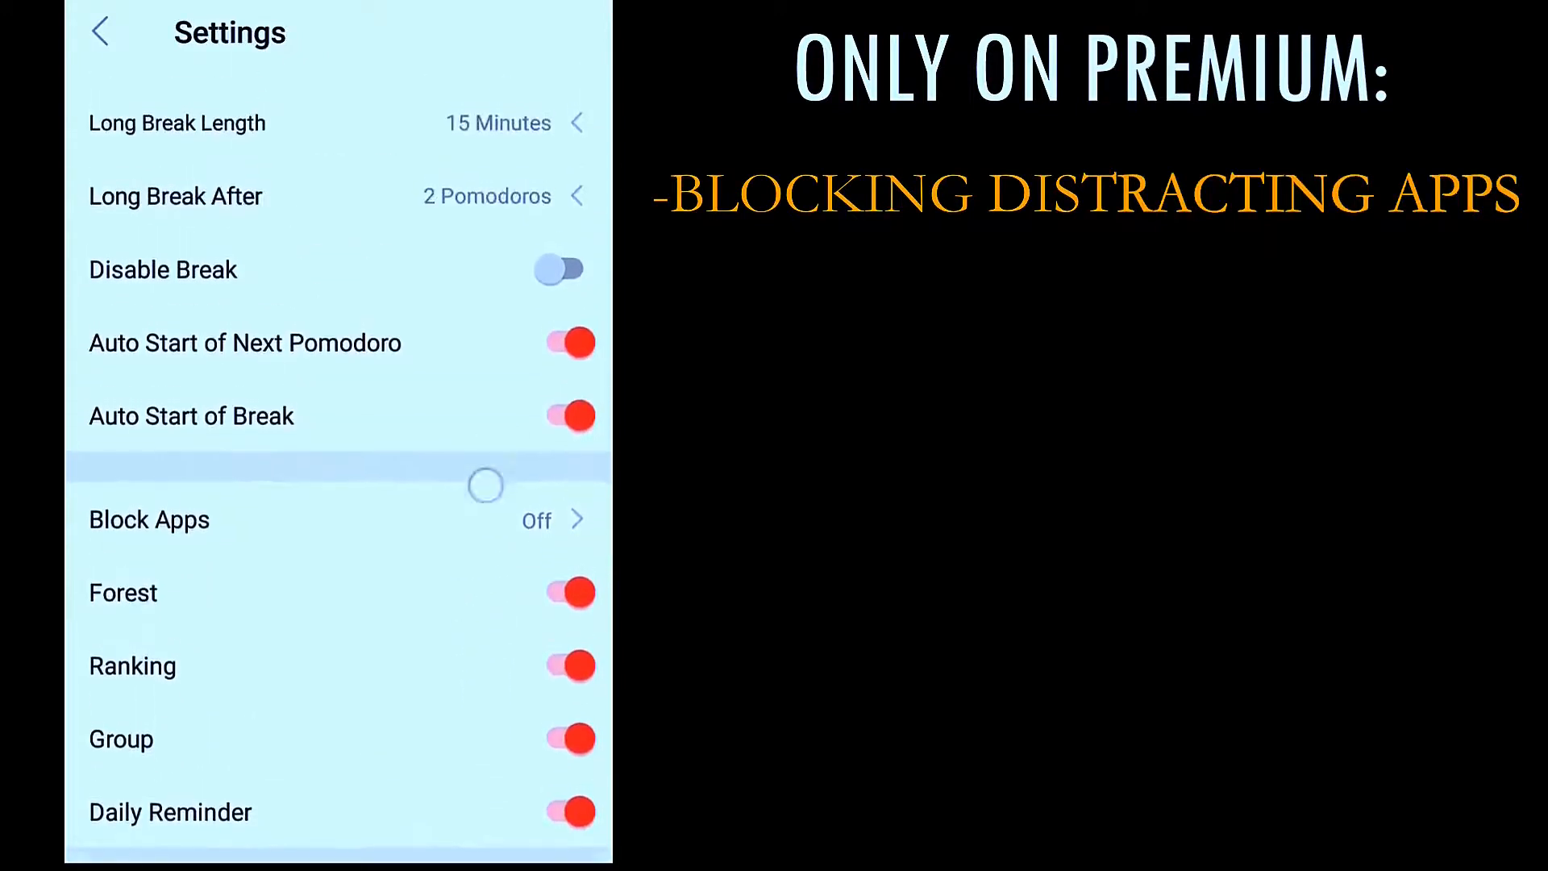
{"action": "scroll", "scroll_direction": "down", "scroll_amount": 3}
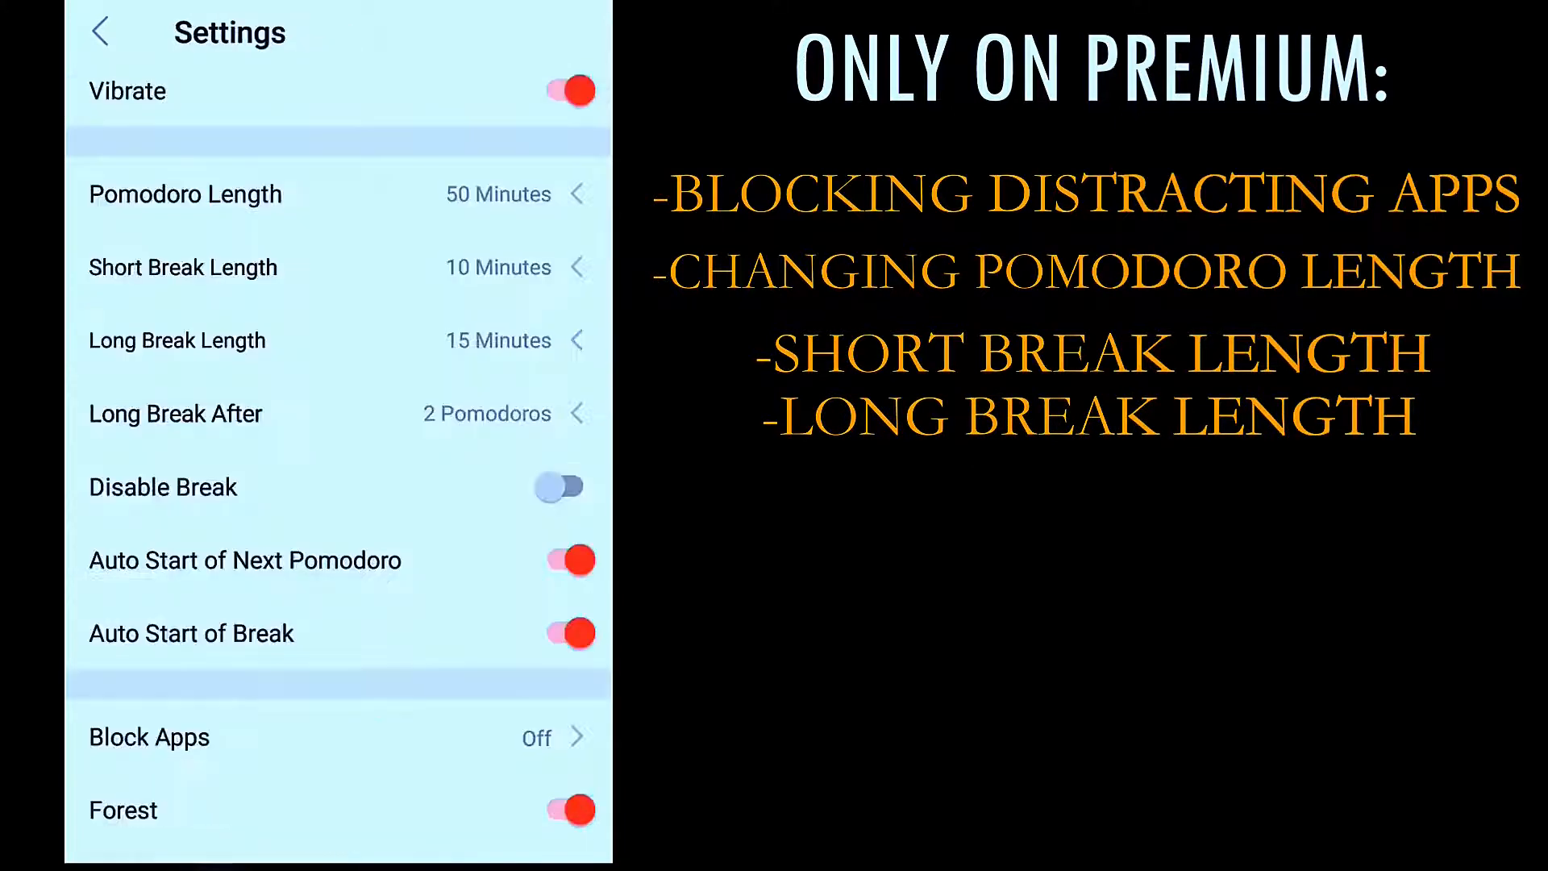
{"action": "scroll", "scroll_direction": "down", "scroll_amount": 3}
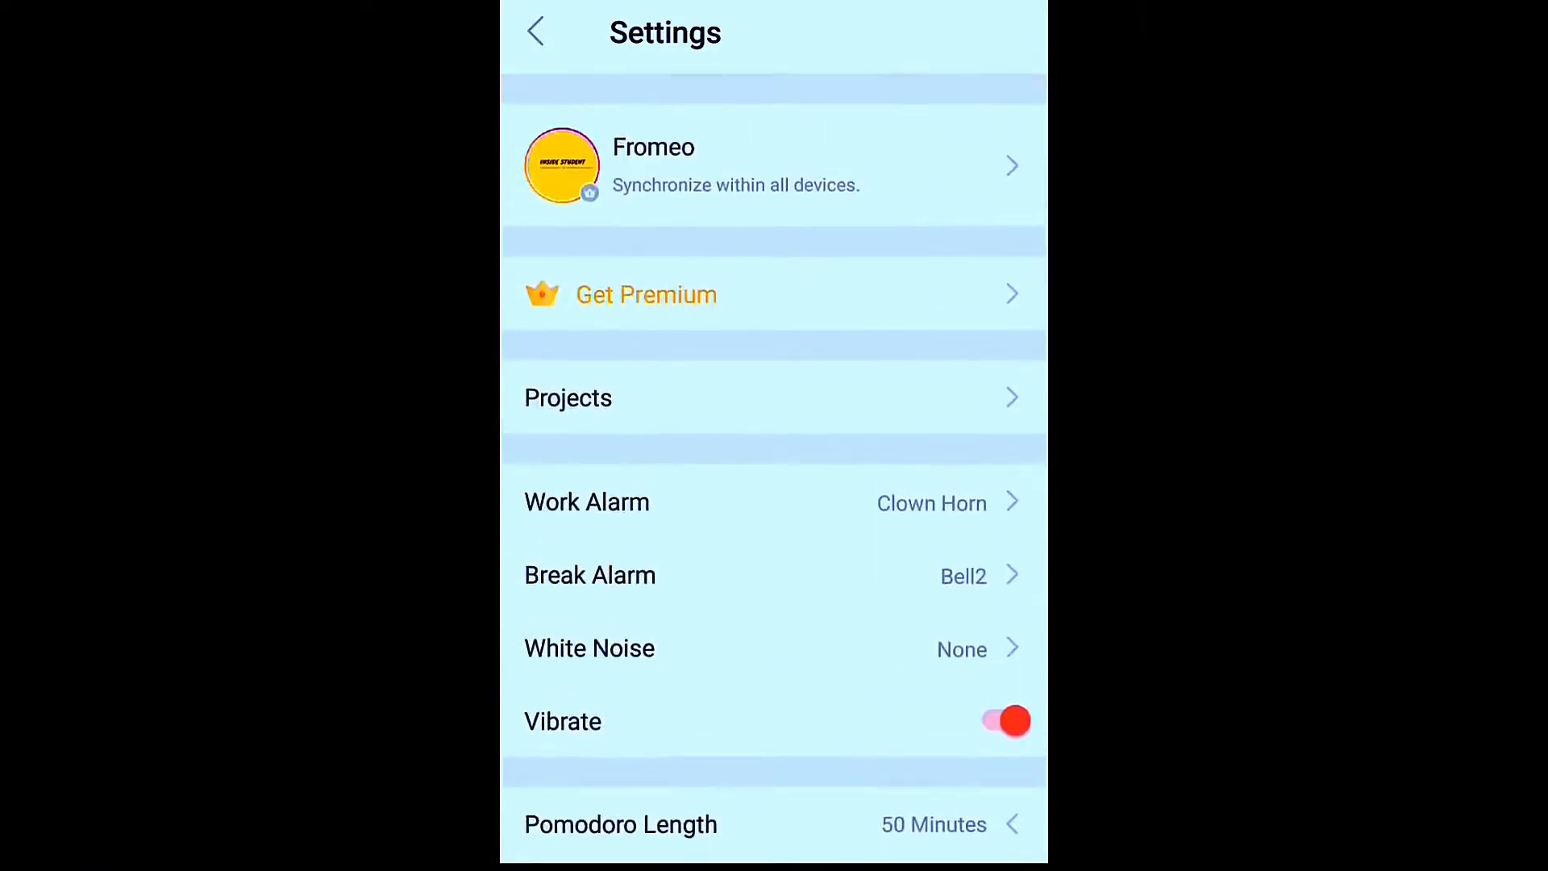
{"action": "scroll", "scroll_direction": "down", "scroll_amount": 3}
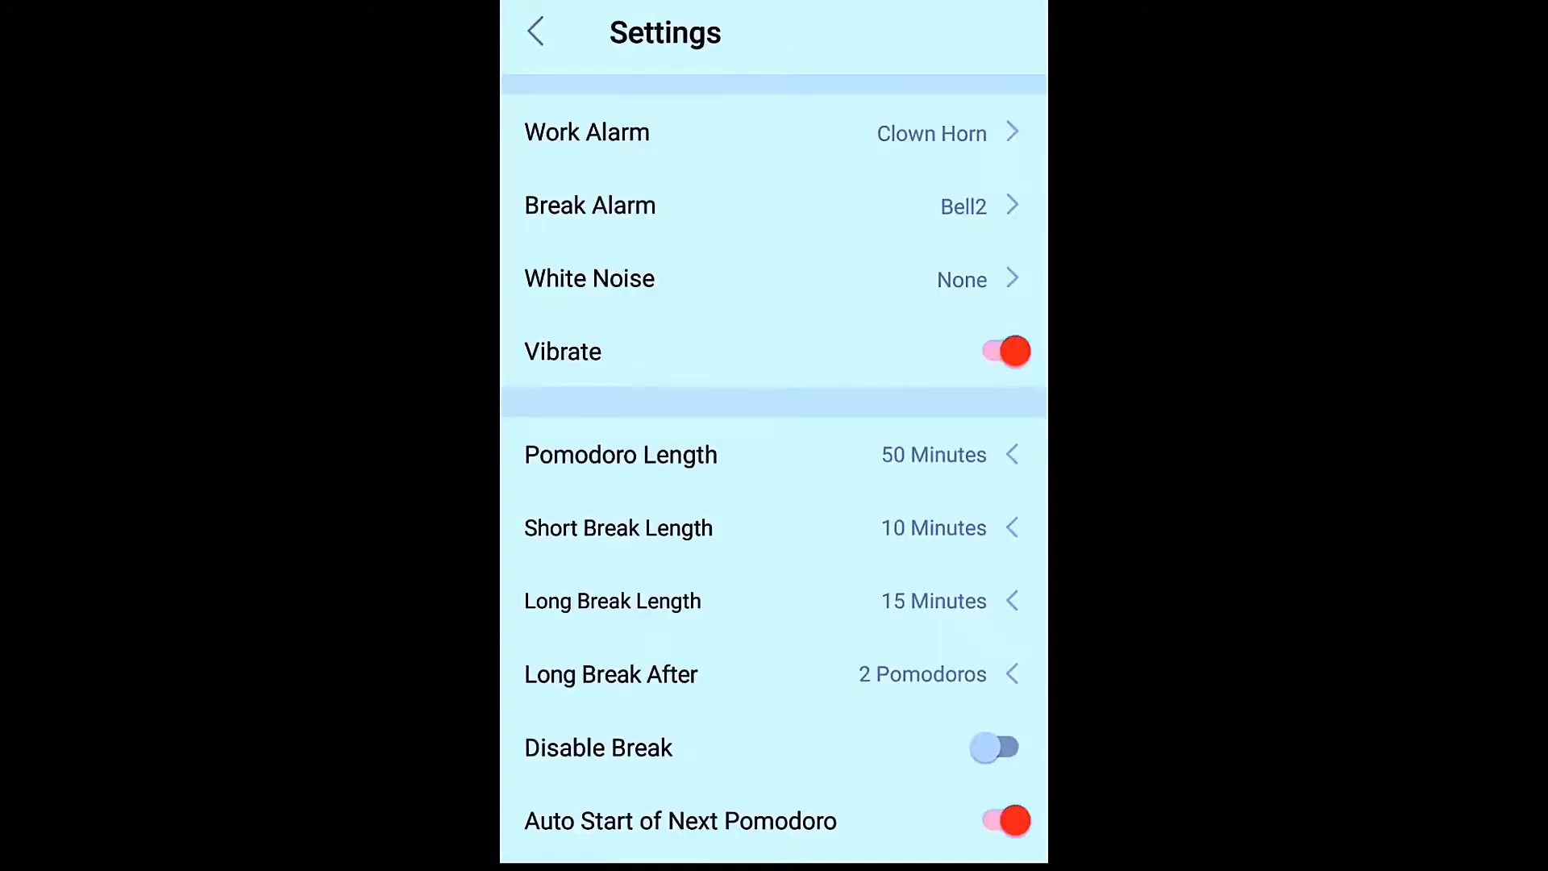
{"action": "scroll", "scroll_direction": "down", "scroll_amount": 3}
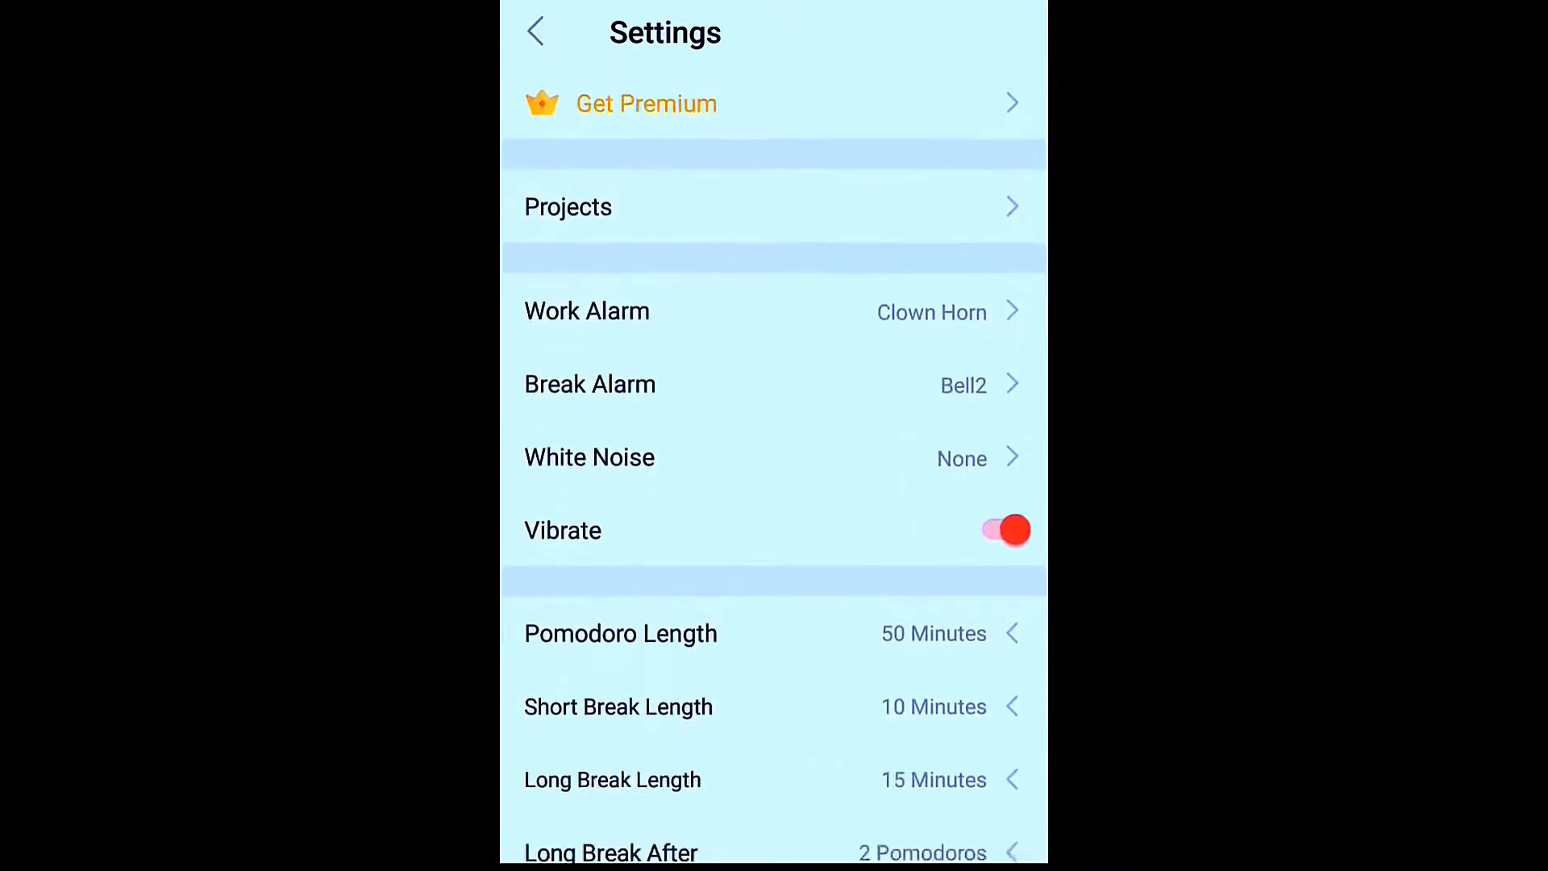
{"action": "scroll", "scroll_direction": "down", "scroll_amount": 3}
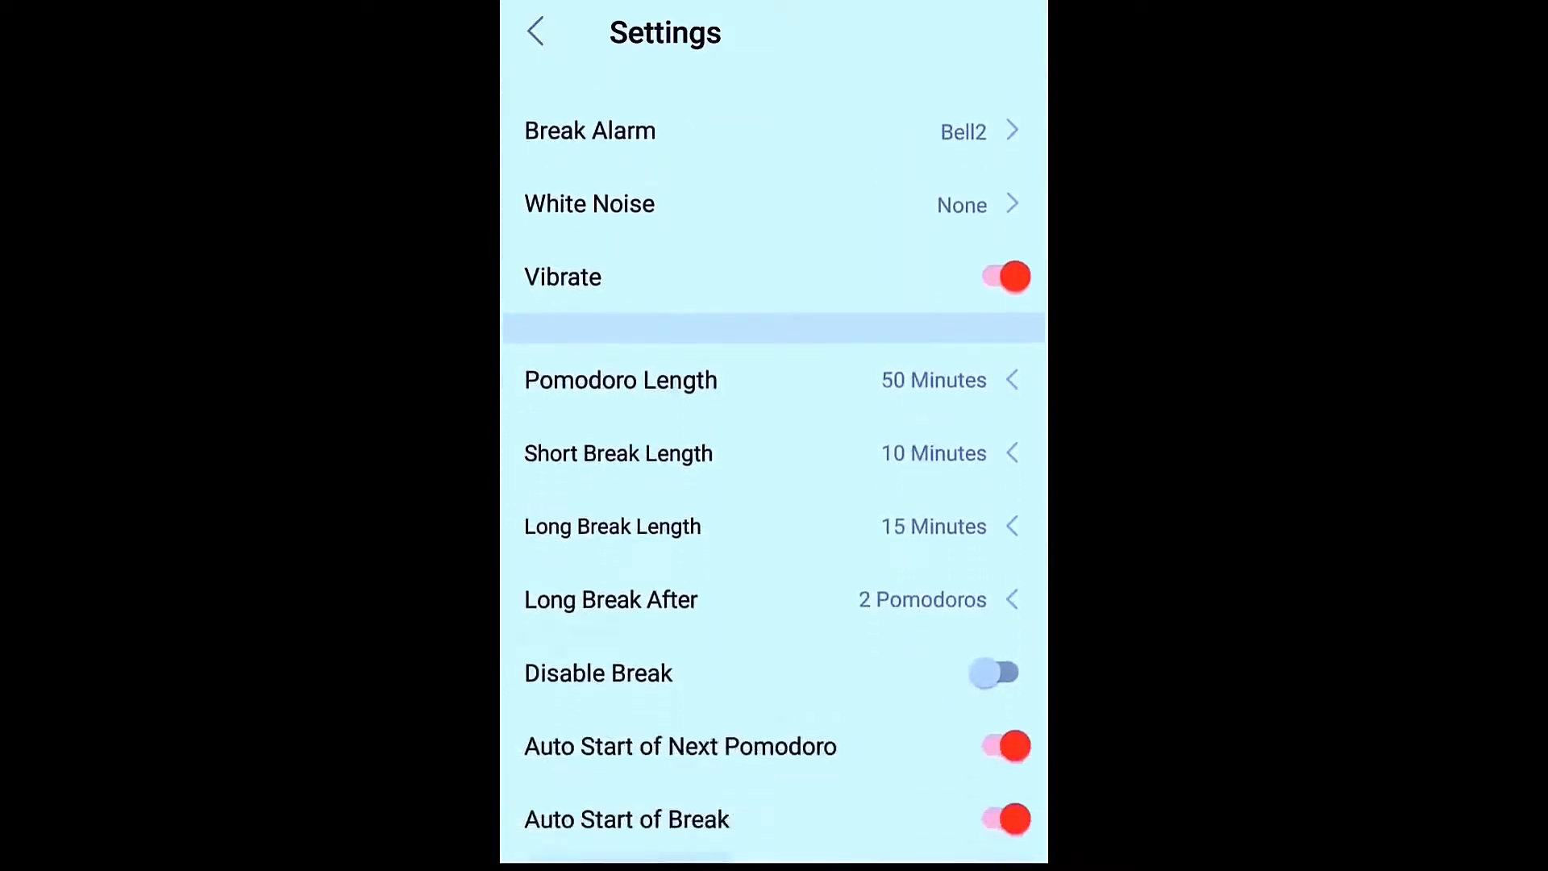
{"action": "scroll", "scroll_direction": "down", "scroll_amount": 3}
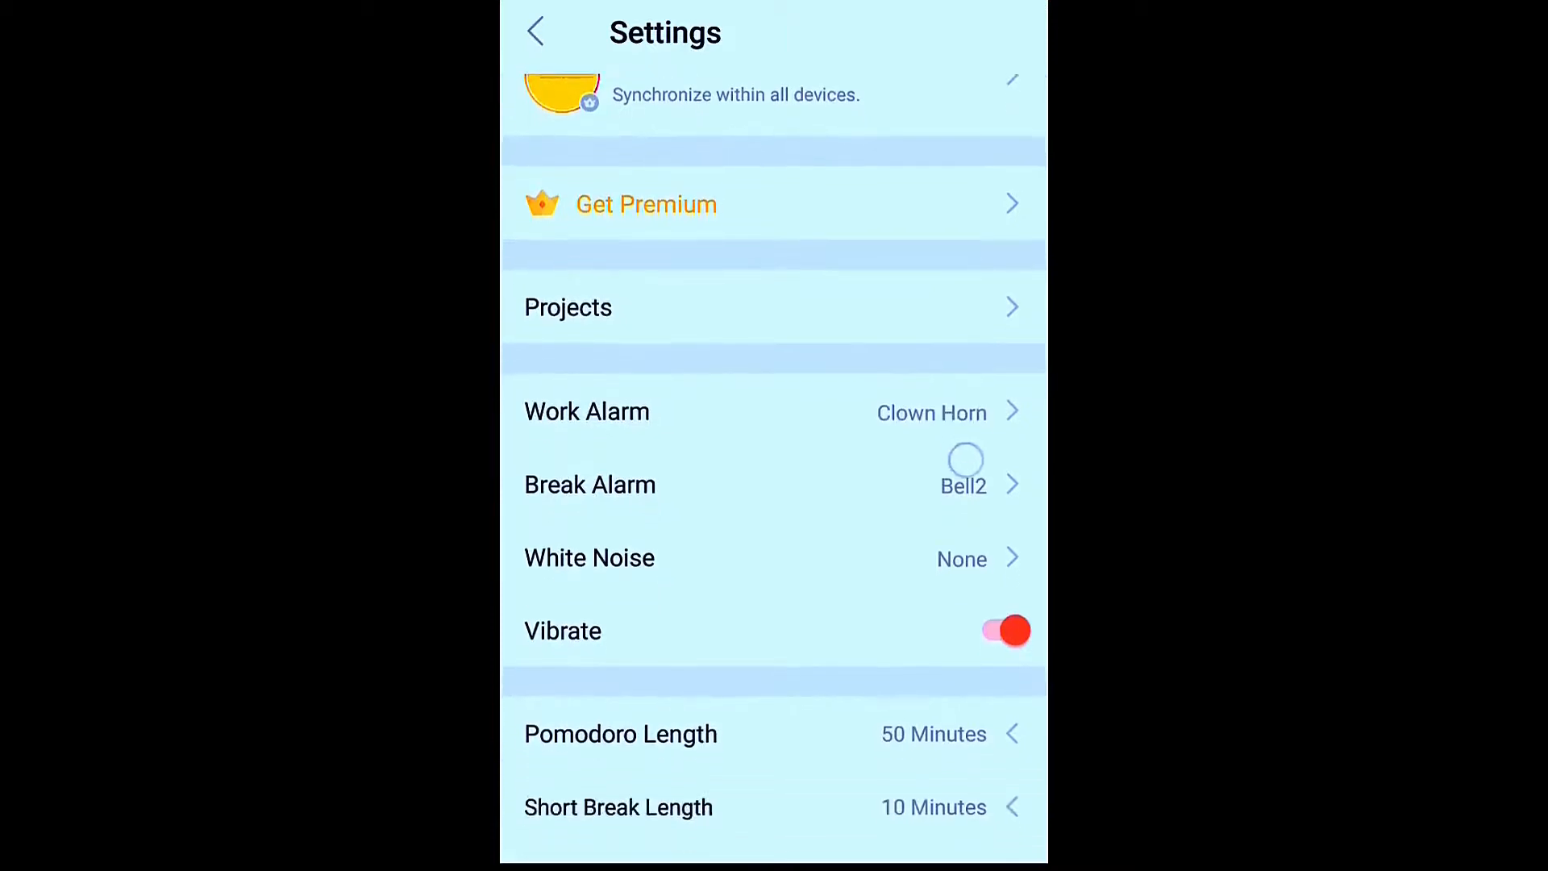
{"action": "scroll", "scroll_direction": "down", "scroll_amount": 3}
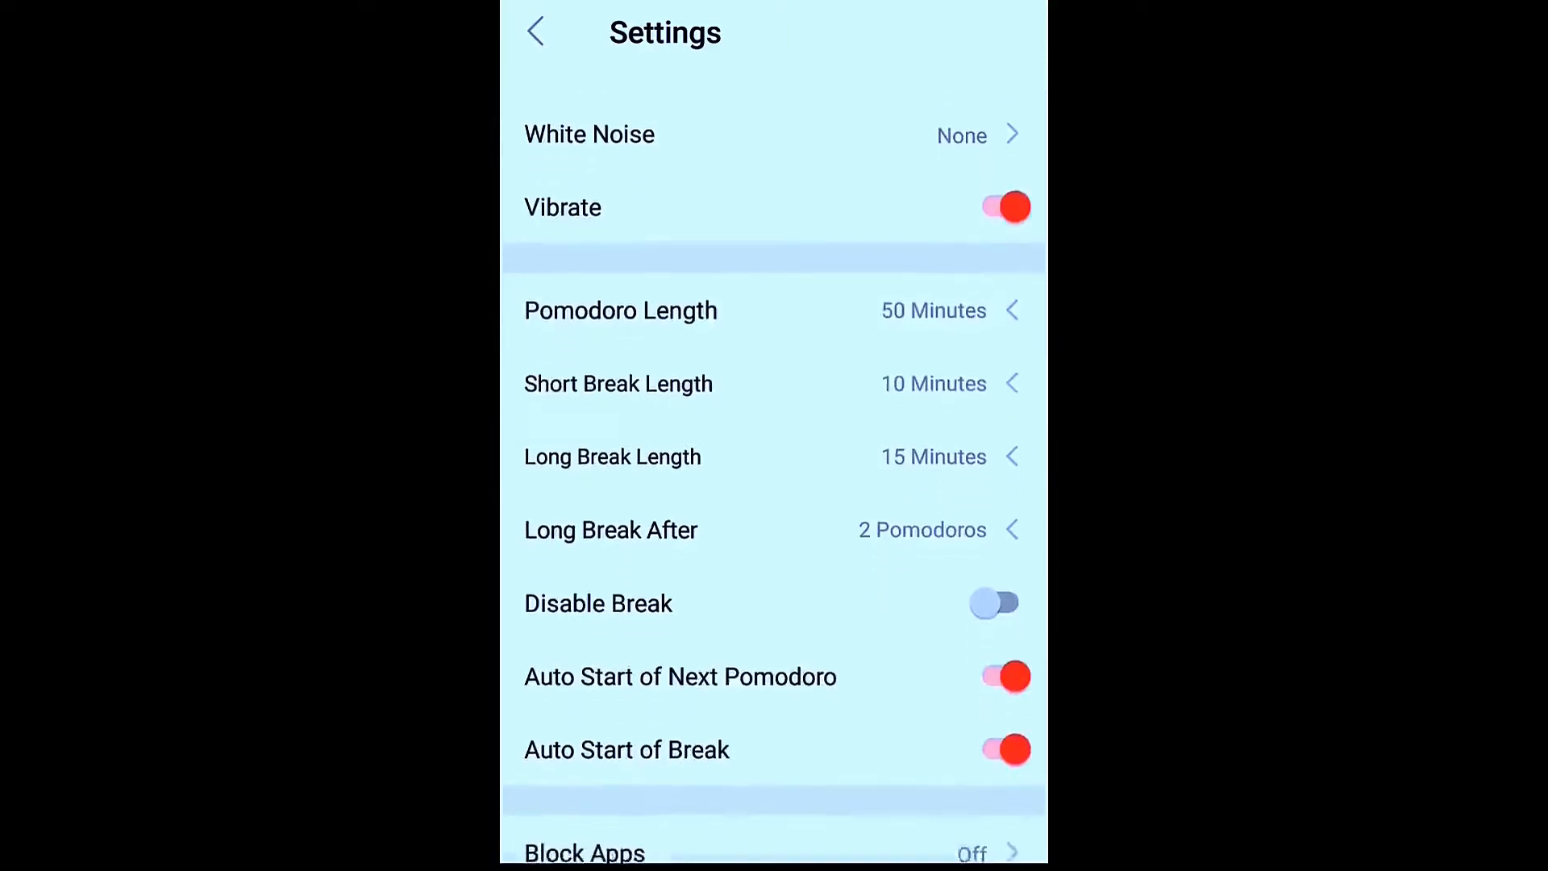
{"action": "scroll", "scroll_direction": "down", "scroll_amount": 3}
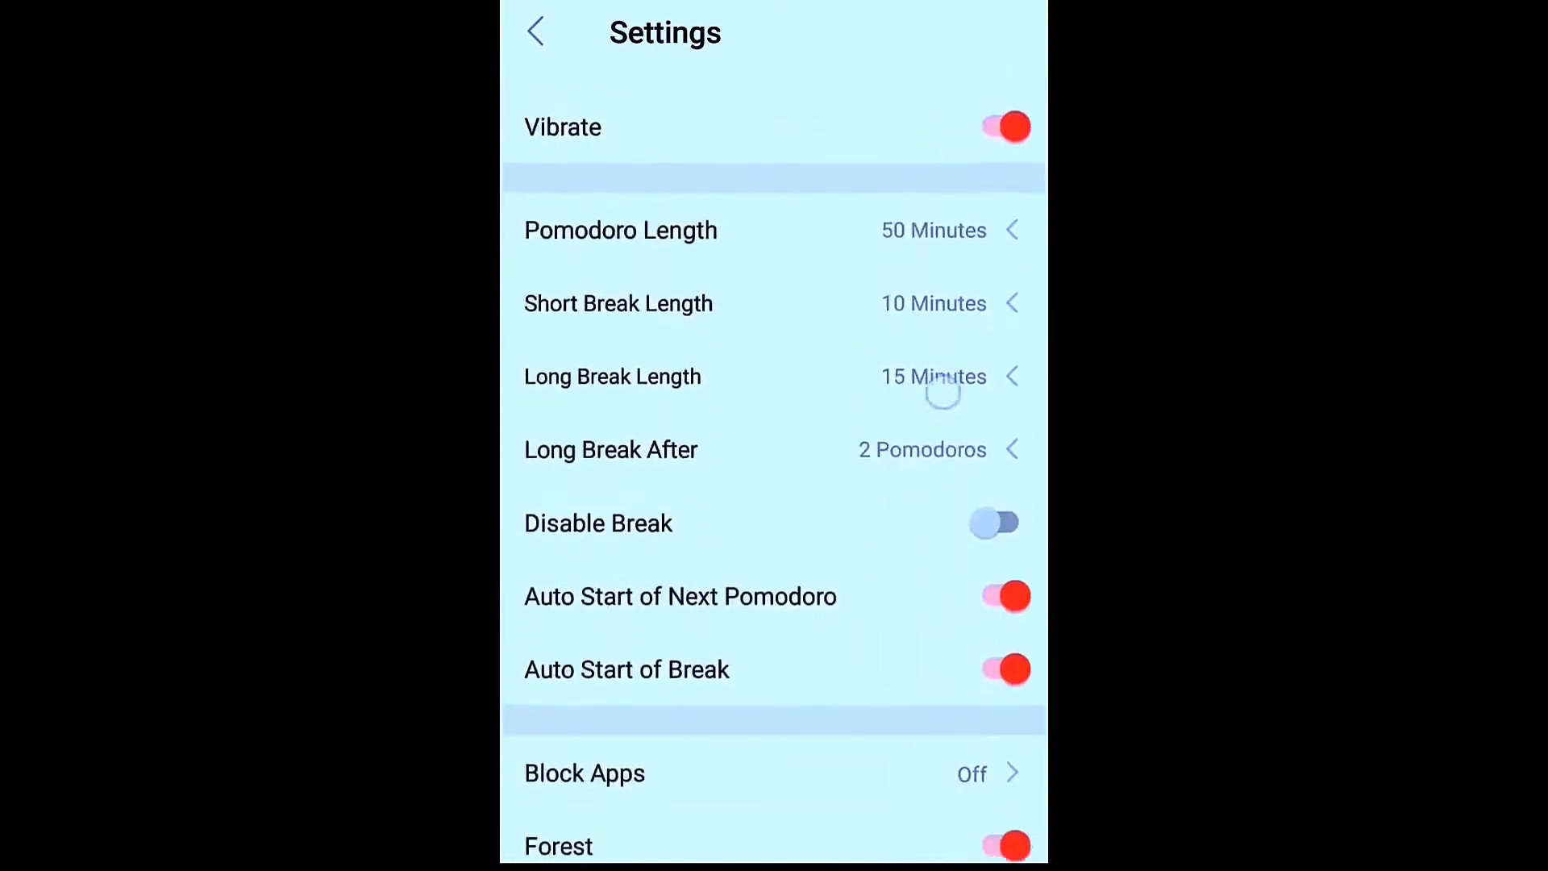
{"action": "scroll", "scroll_direction": "down", "scroll_amount": 3}
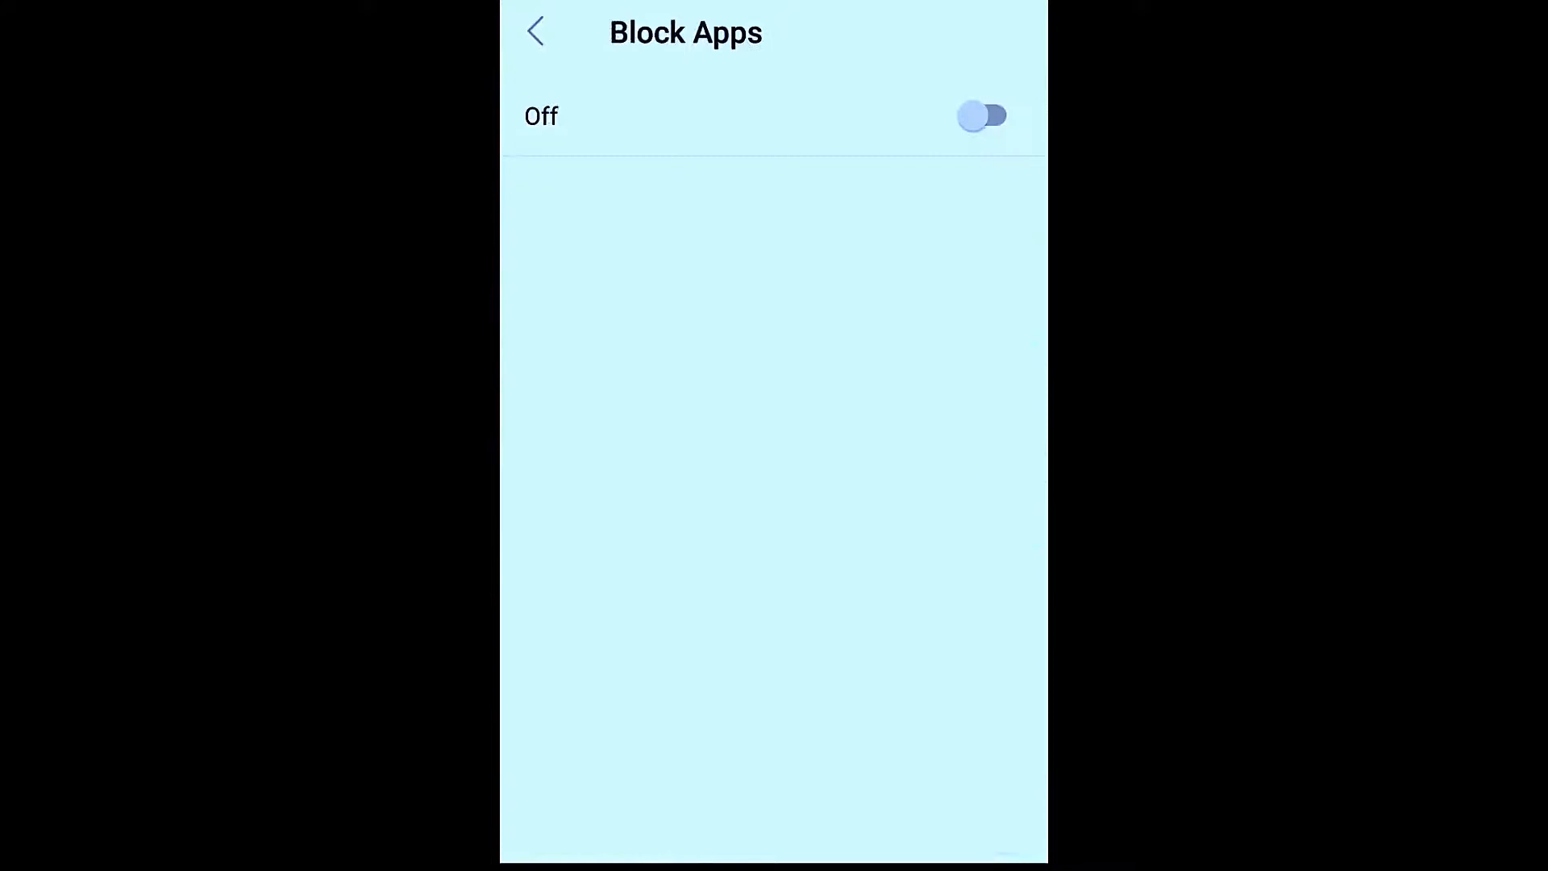
{"action": "left_click", "coordinate": [535, 31]}
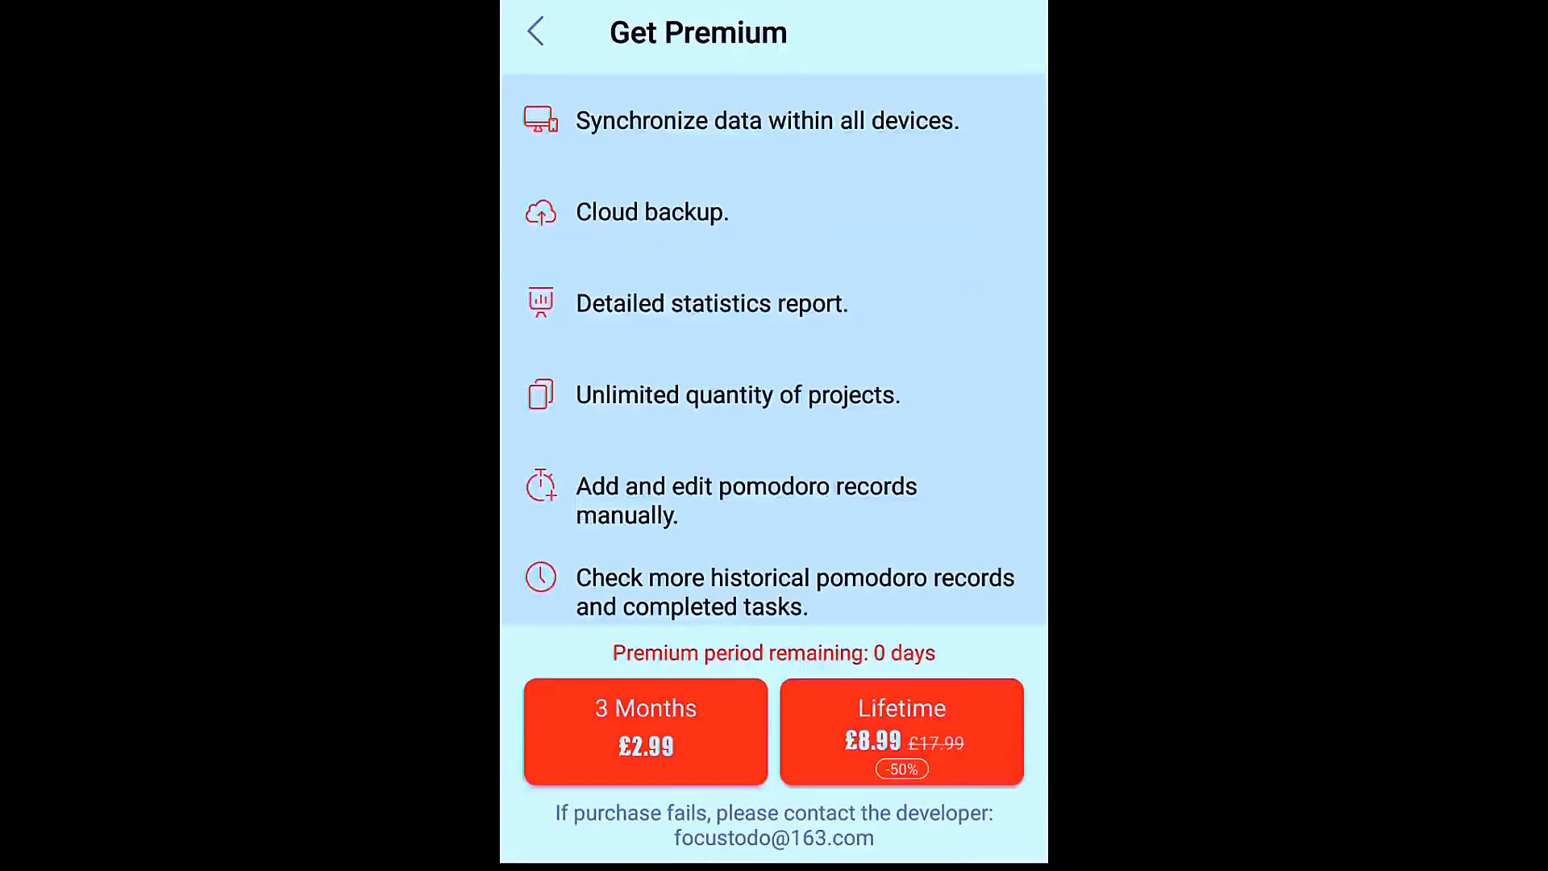
{"action": "left_click", "coordinate": [536, 31]}
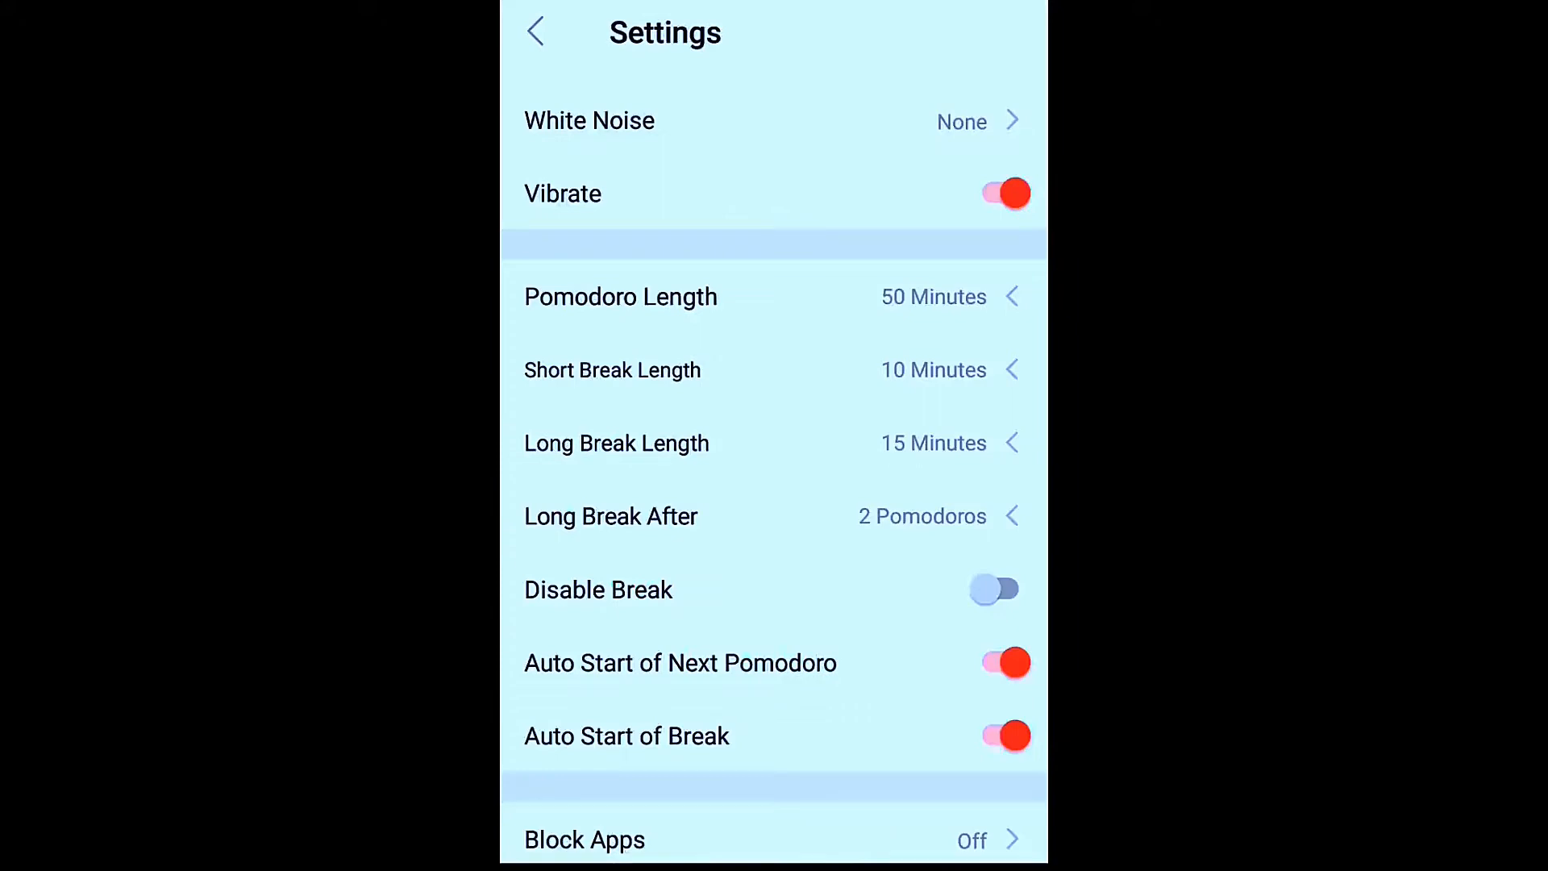